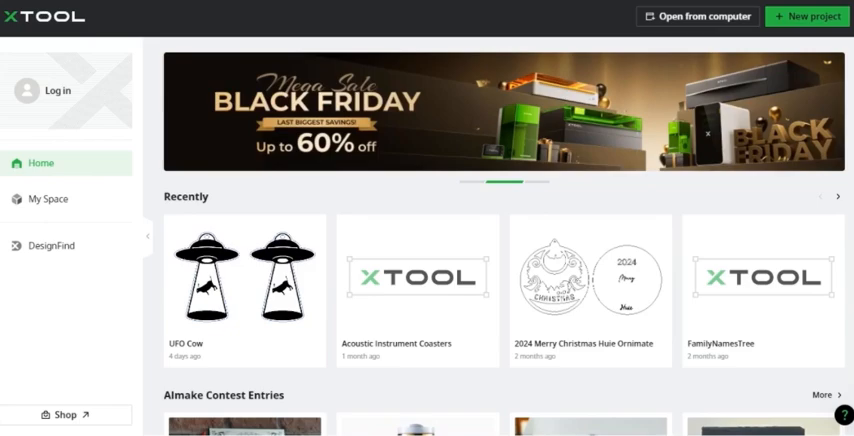
- Start a new blank project and import Fish Outline.PNG onto the canvas
scroll(down, 3)
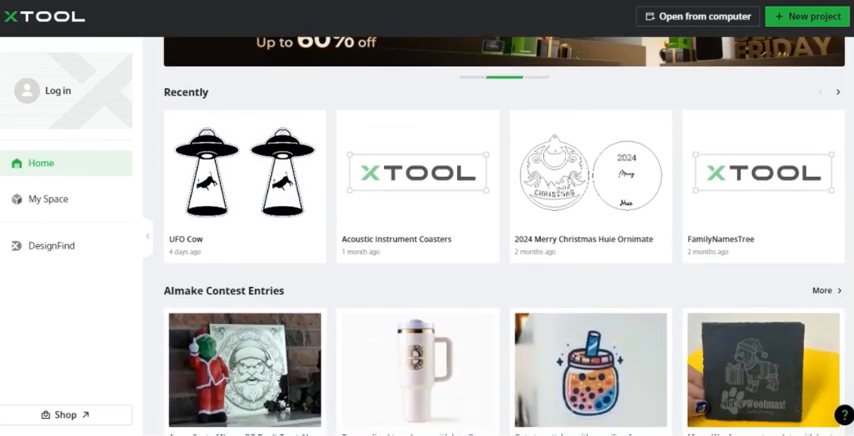
scroll(down, 3)
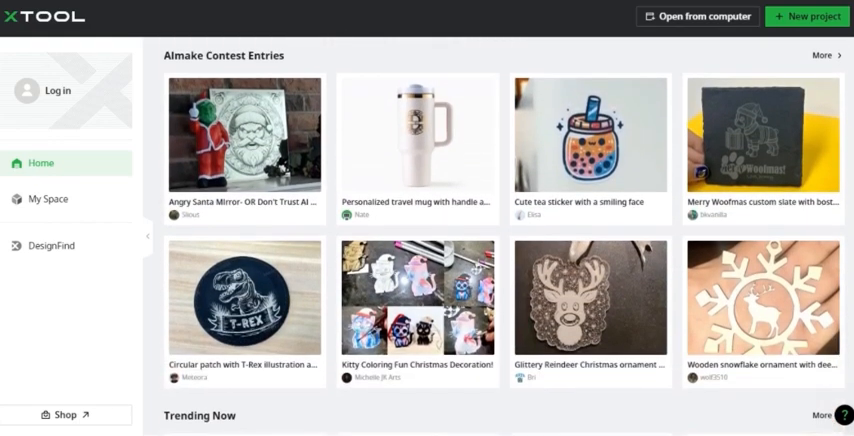
scroll(down, 3)
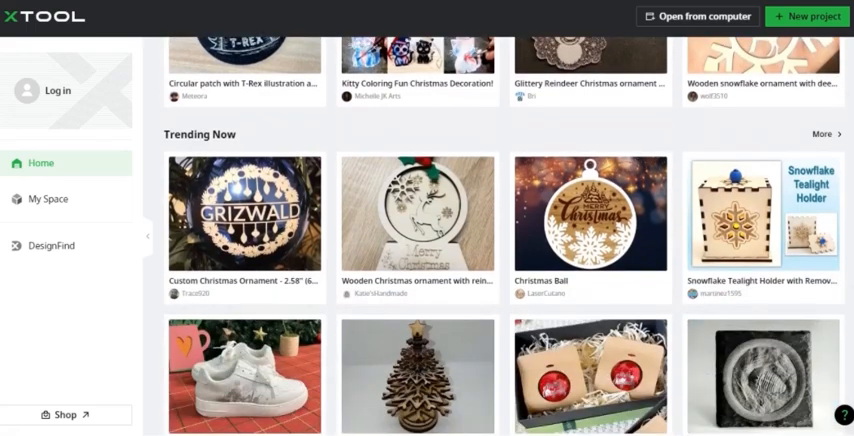
mouse_move(841, 184)
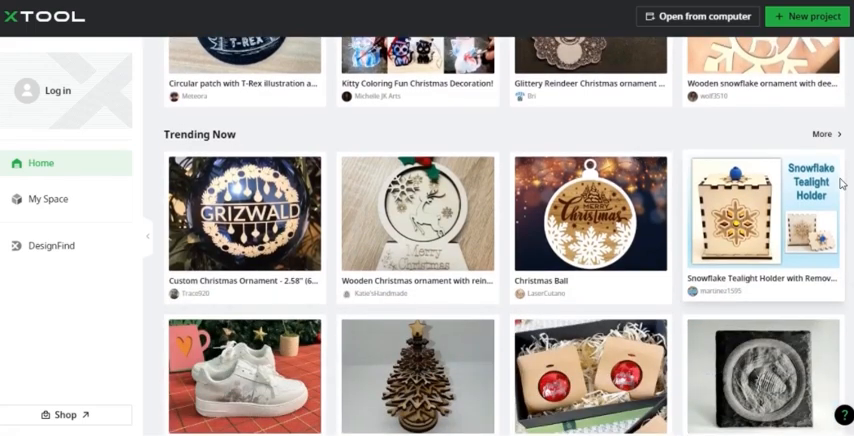
mouse_move(819, 22)
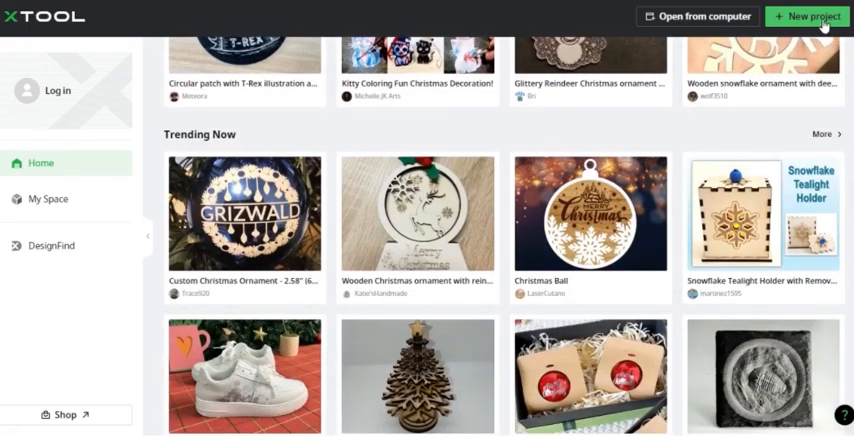
mouse_move(829, 23)
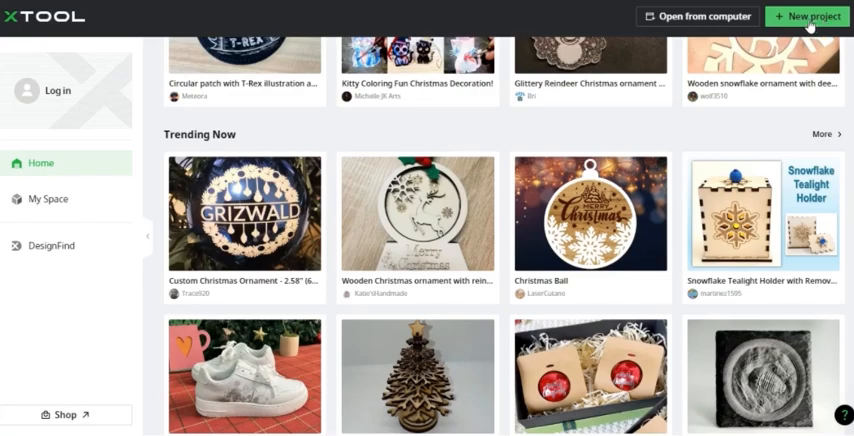
click(805, 16)
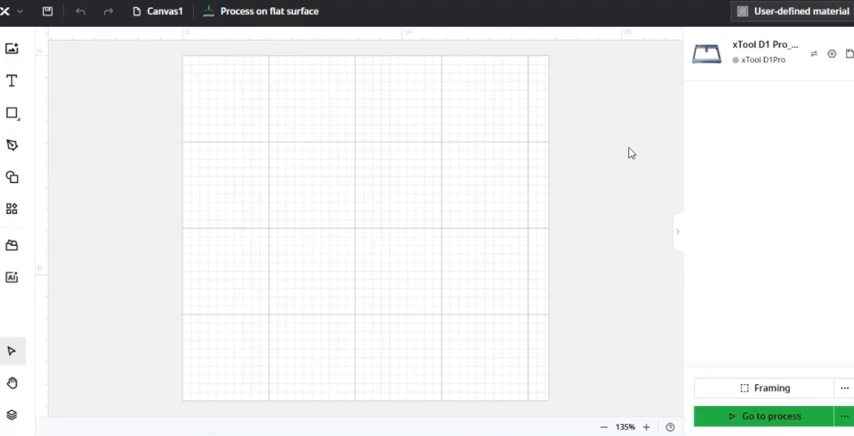
mouse_move(35, 58)
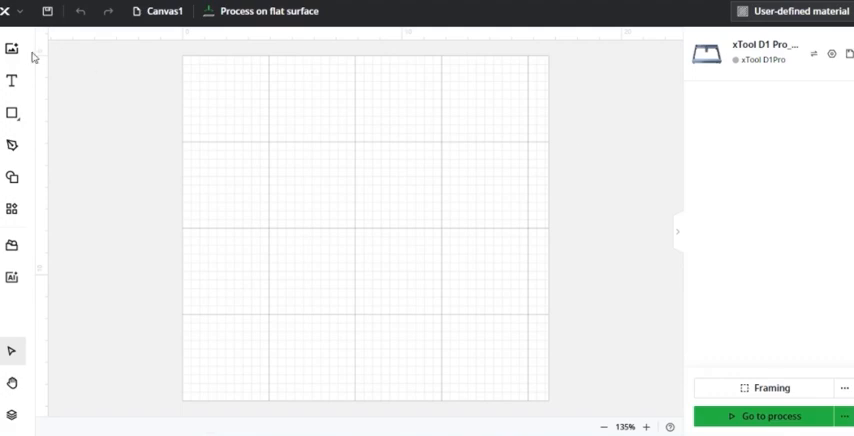
mouse_move(15, 52)
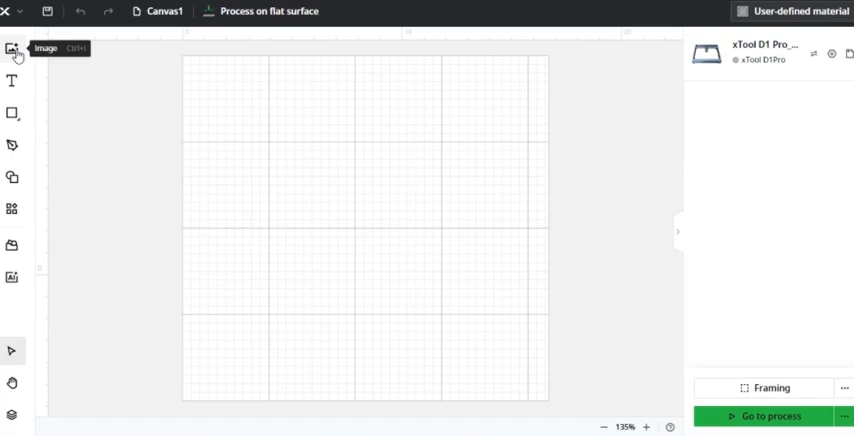
click(12, 48)
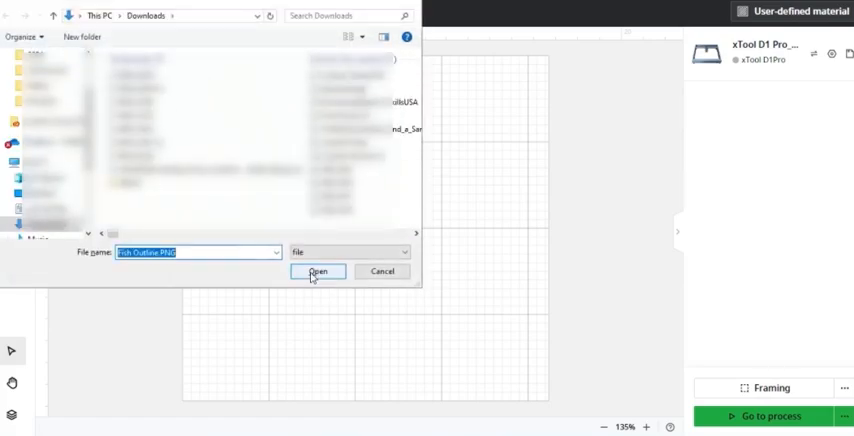
click(318, 271)
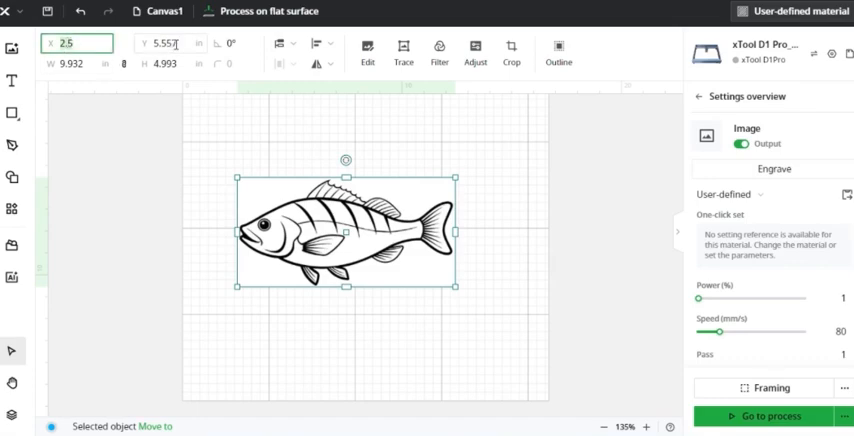
- Drag the fish up-right and resize it to 6 × 6 inches with proportions unlocked
drag(349, 231, 429, 190)
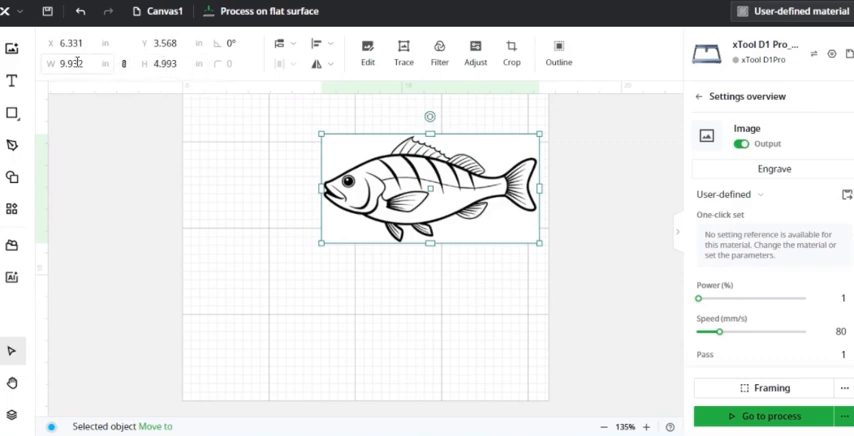
click(77, 64)
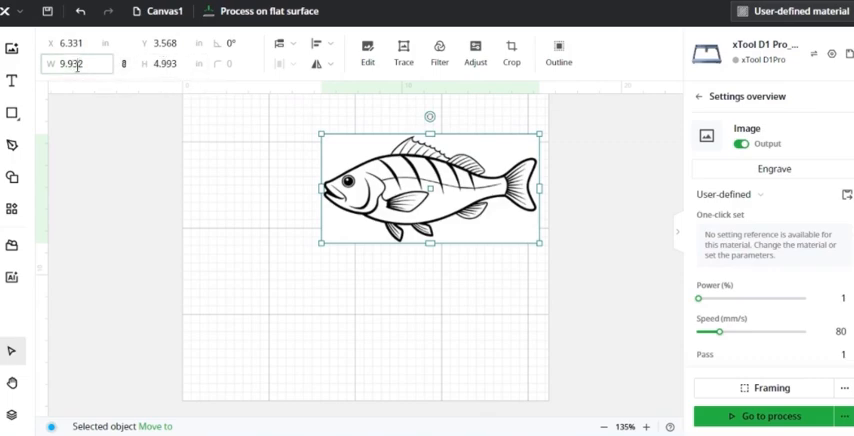
text(6)
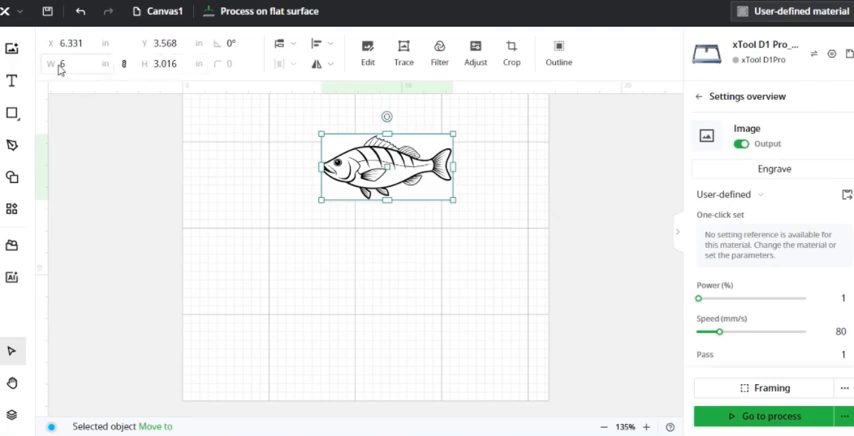
mouse_move(124, 67)
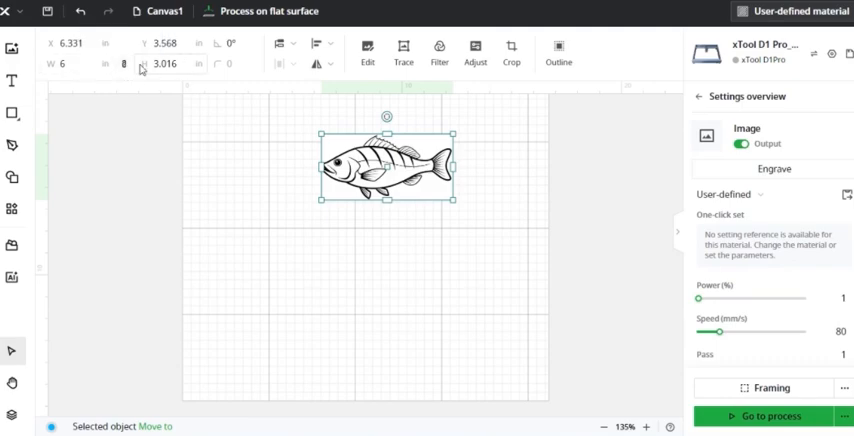
mouse_move(126, 66)
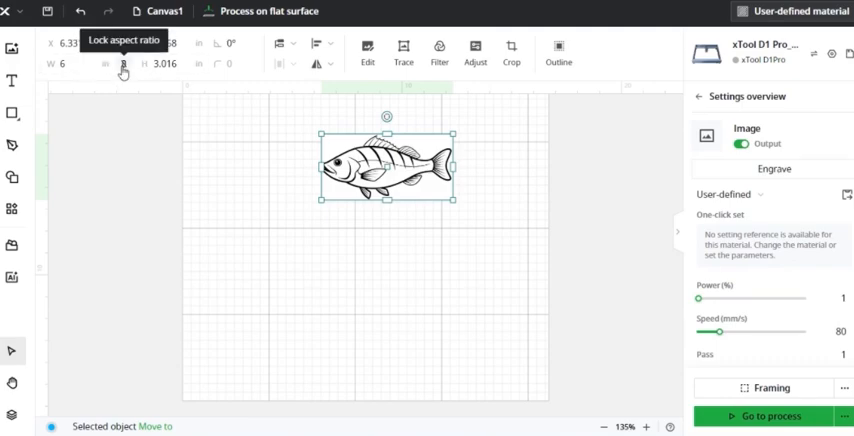
click(170, 64)
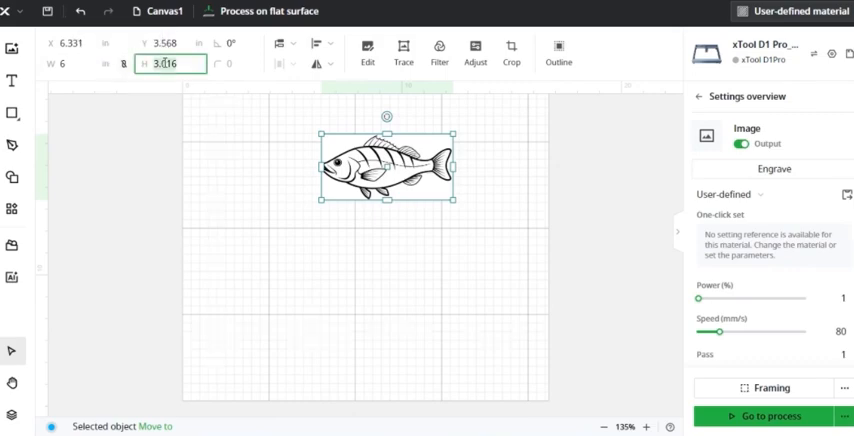
text(6)
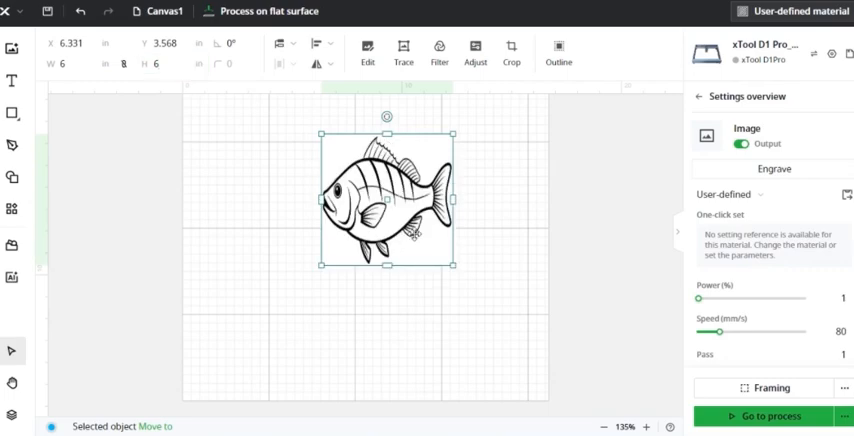
mouse_move(241, 135)
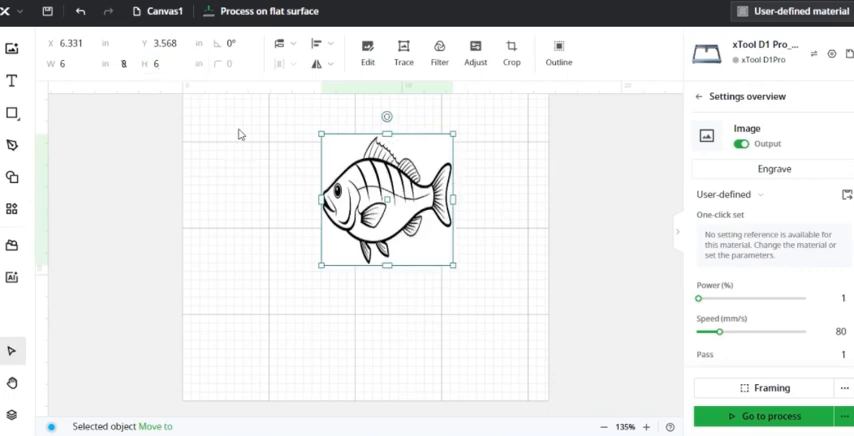
mouse_move(220, 42)
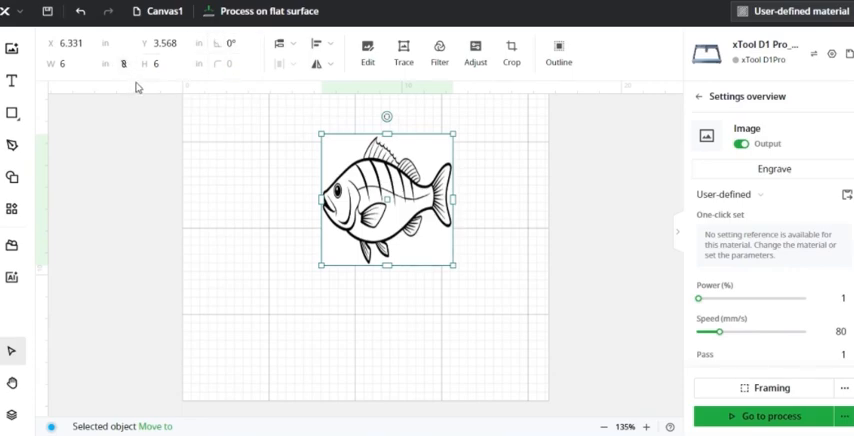
mouse_move(132, 84)
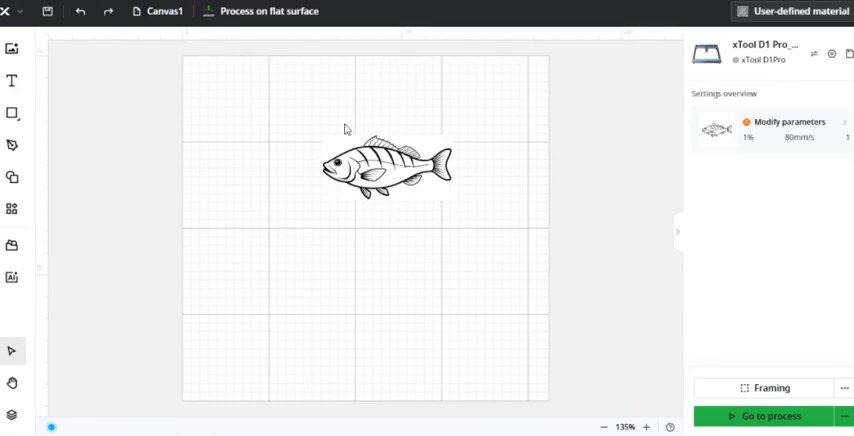
- Select the 6 × 3.016 inch fish and centre it with the Align options
click(385, 168)
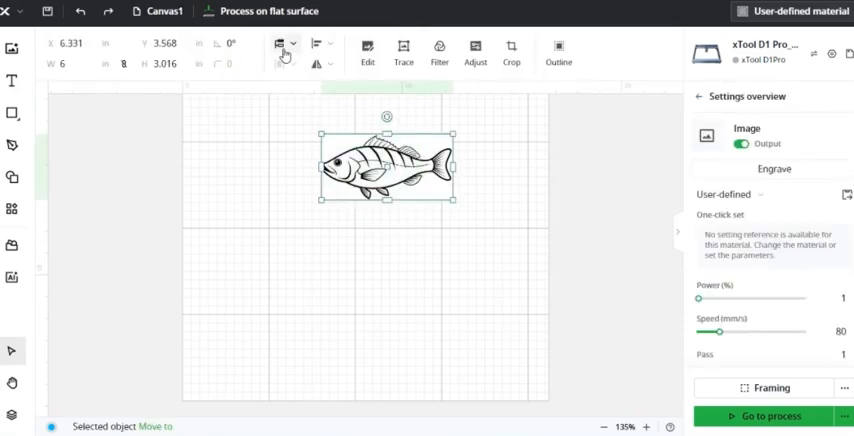
click(284, 46)
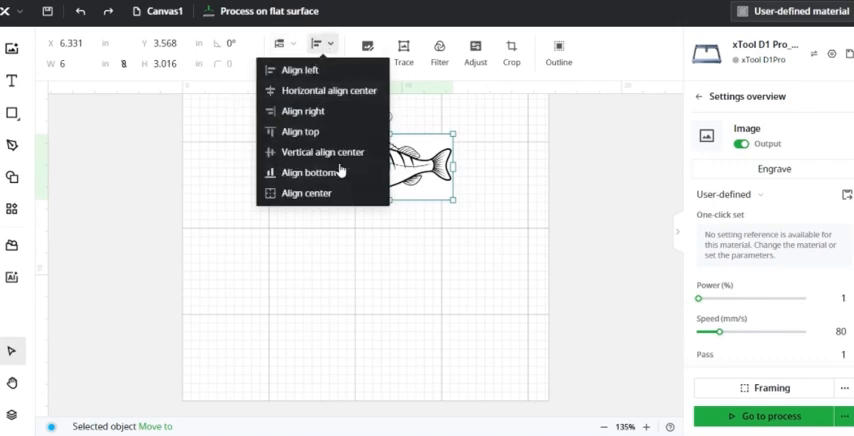
click(301, 131)
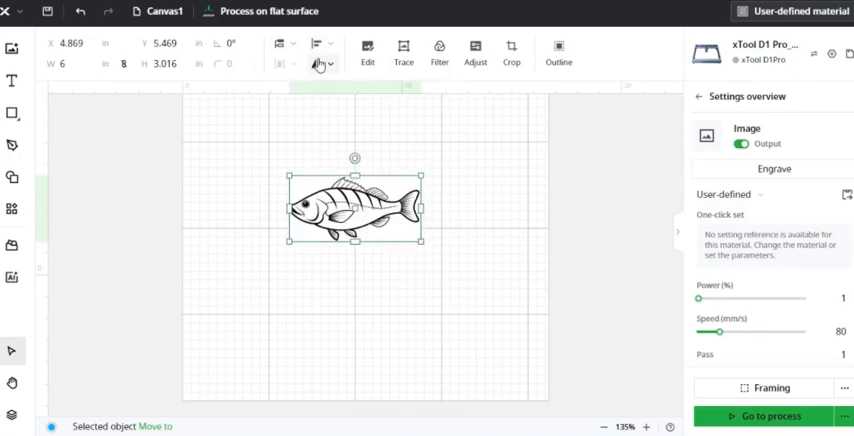
click(320, 64)
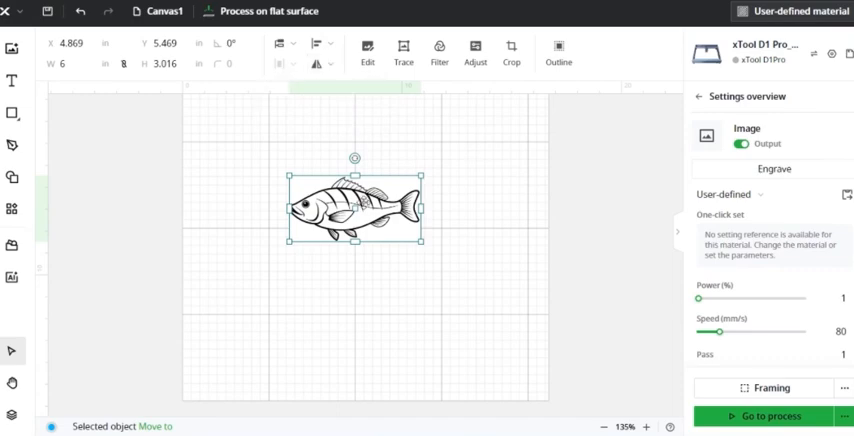
- Remove the fish image's white background with the Magic wand and save the edit
click(374, 50)
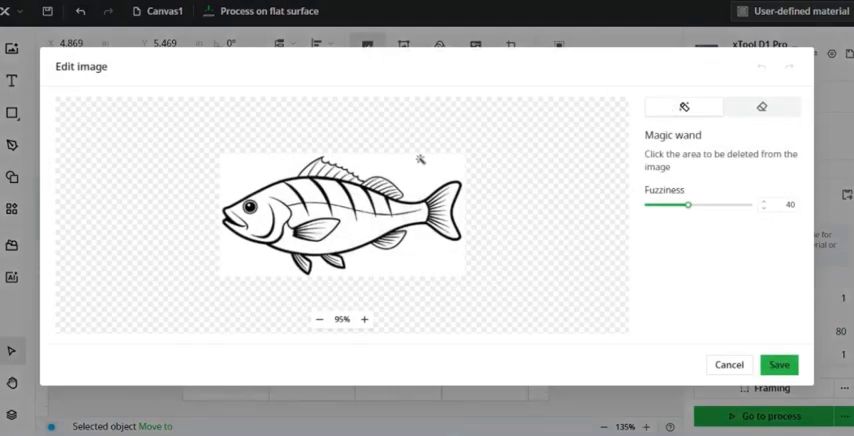
click(356, 222)
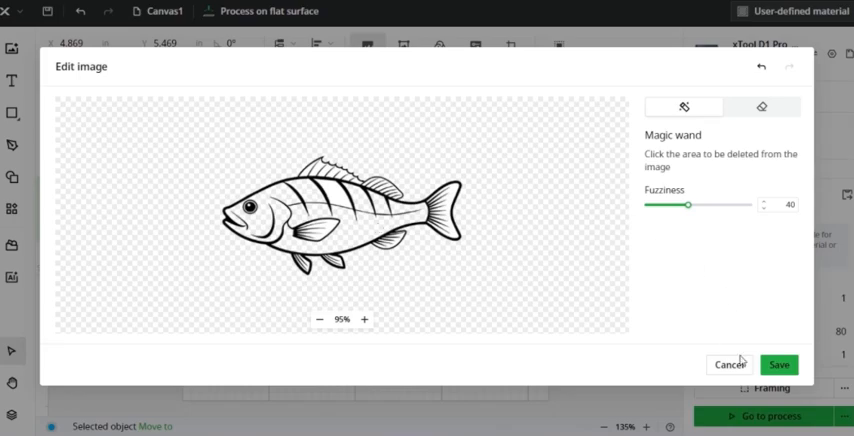
click(785, 364)
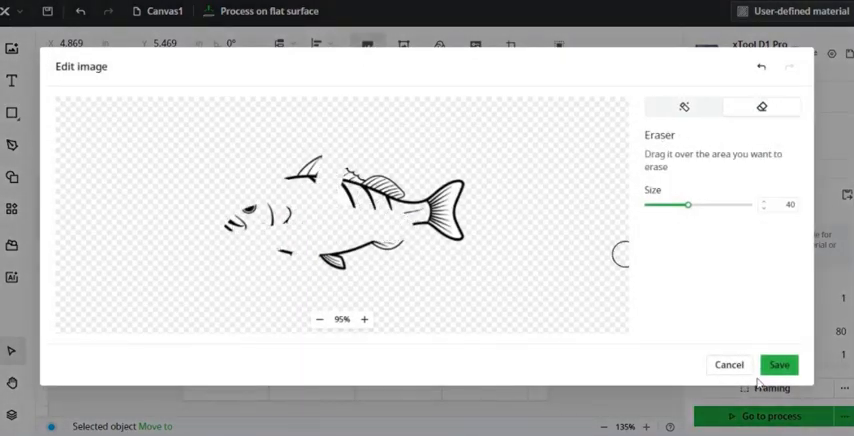
click(784, 365)
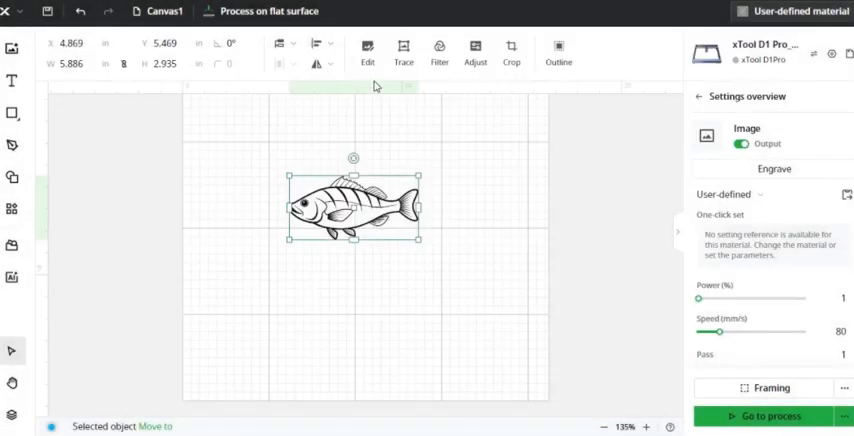
- Trace the fish image into a 5.853 × 2.919 inch vector copy and save it
click(399, 47)
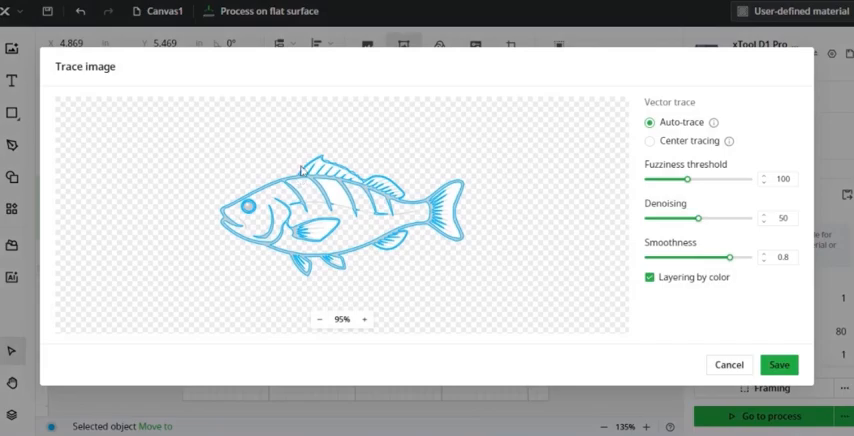
mouse_move(389, 263)
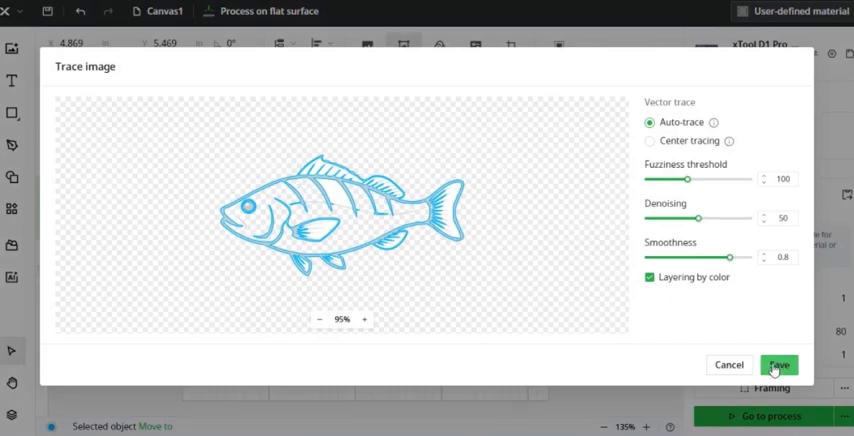
click(780, 364)
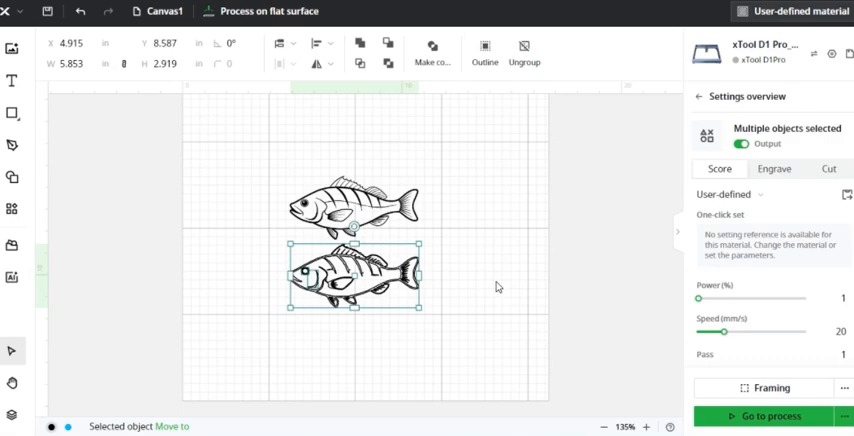
click(439, 52)
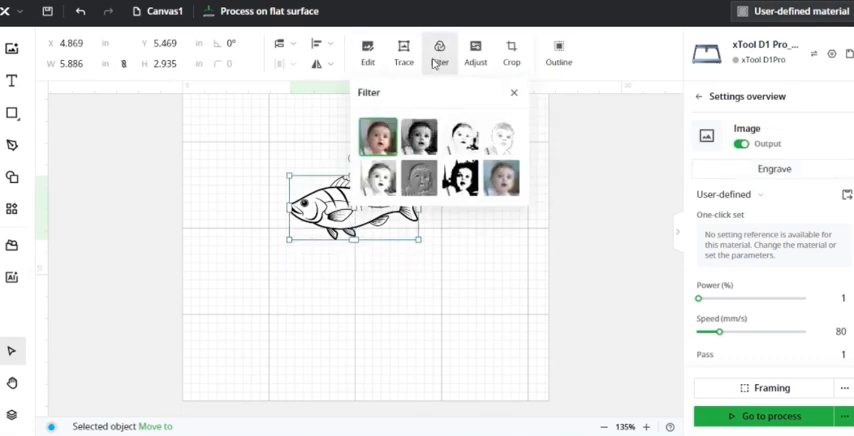
mouse_move(422, 125)
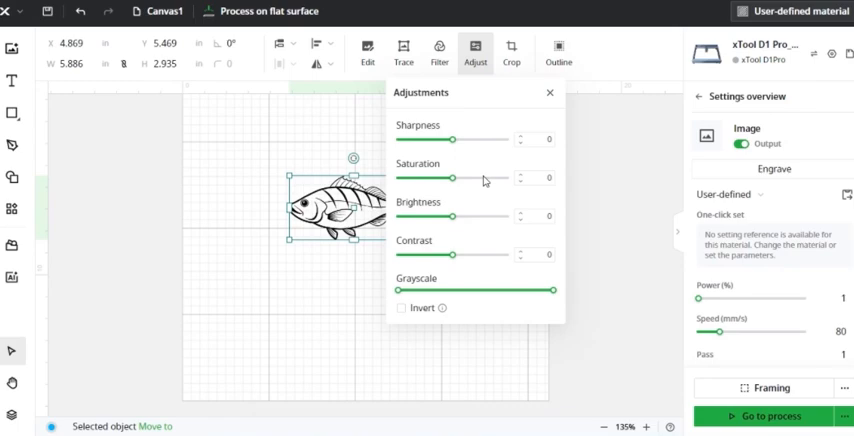
click(549, 92)
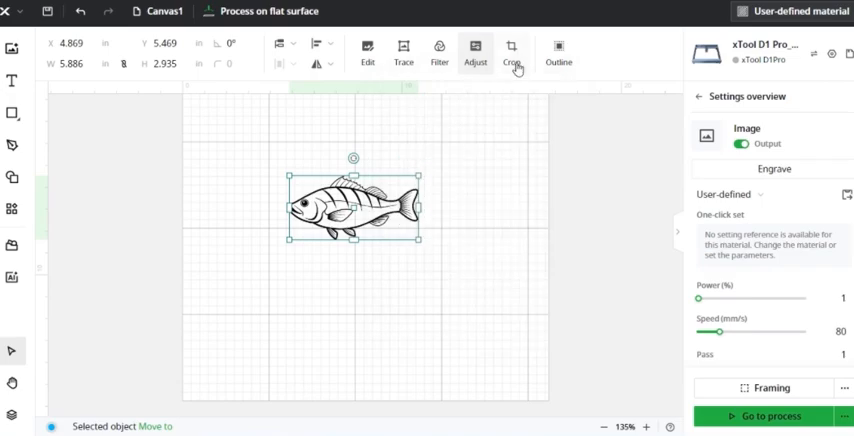
- Cancel a crop, then create an outer-only fish outline and place it below
click(514, 52)
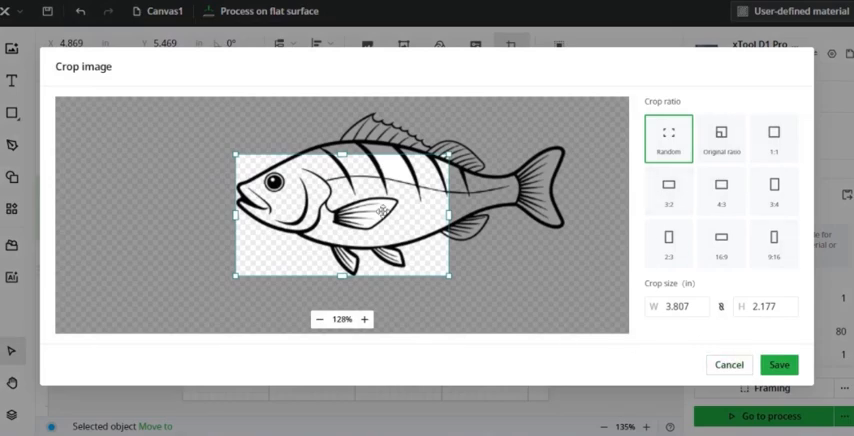
click(784, 364)
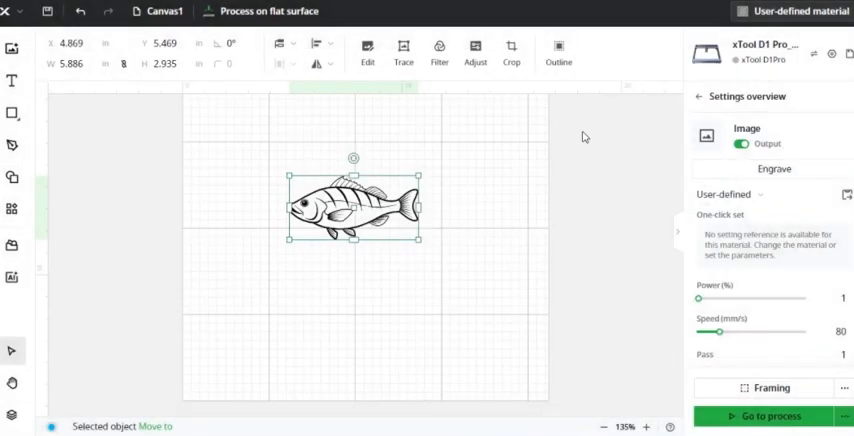
mouse_move(556, 55)
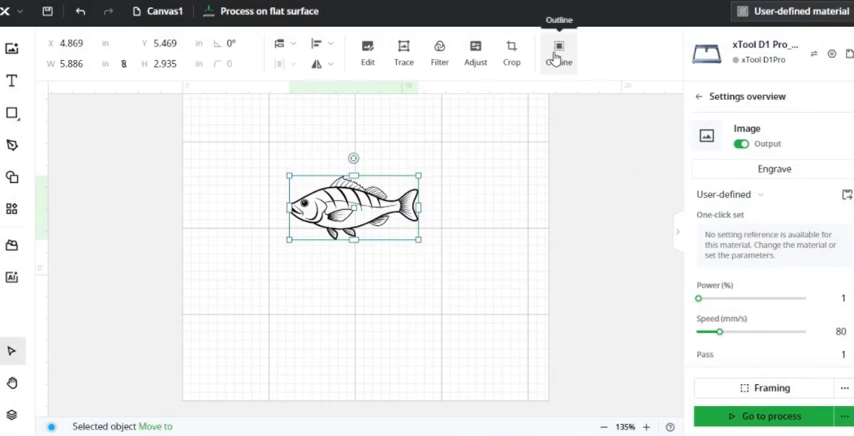
click(558, 47)
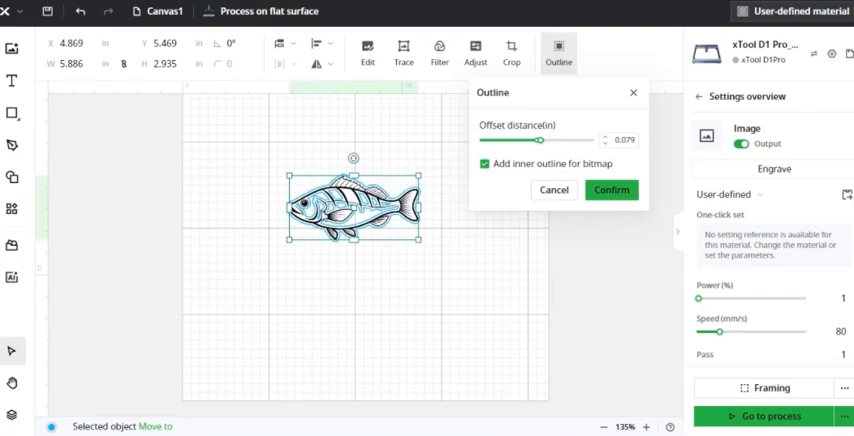
click(484, 164)
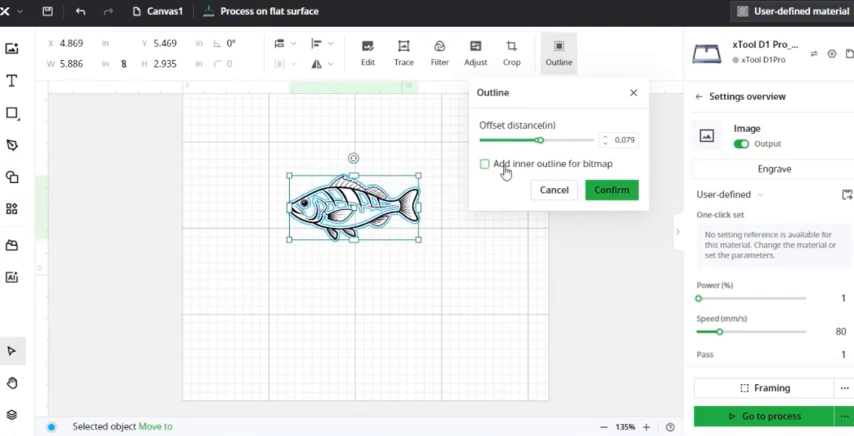
click(611, 189)
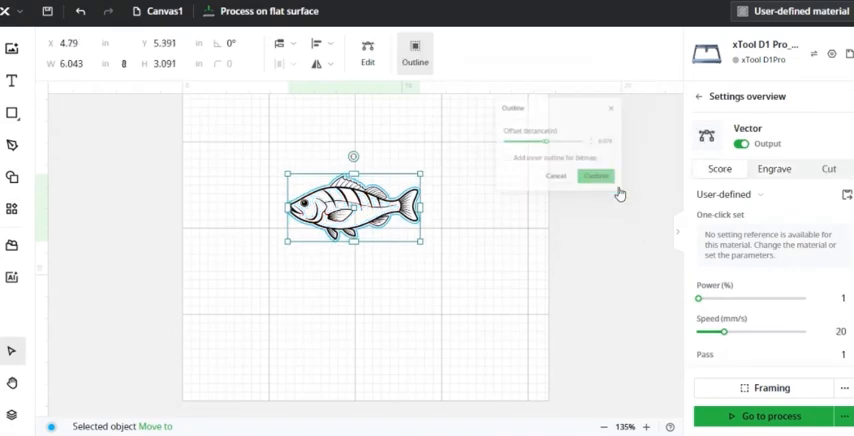
click(596, 176)
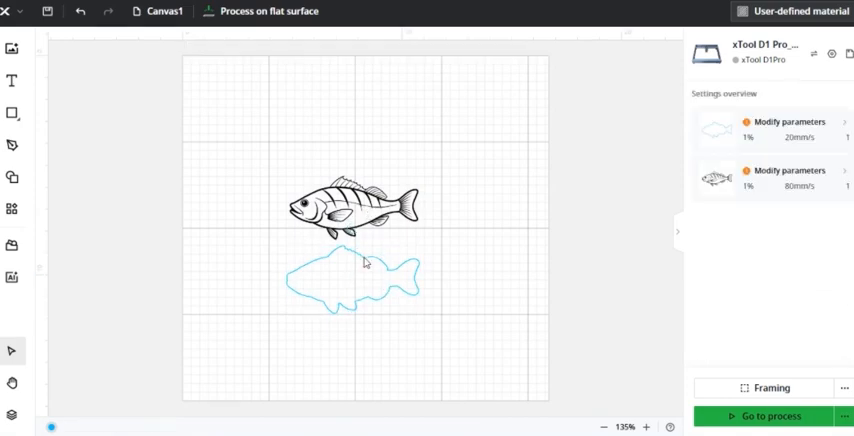
click(362, 278)
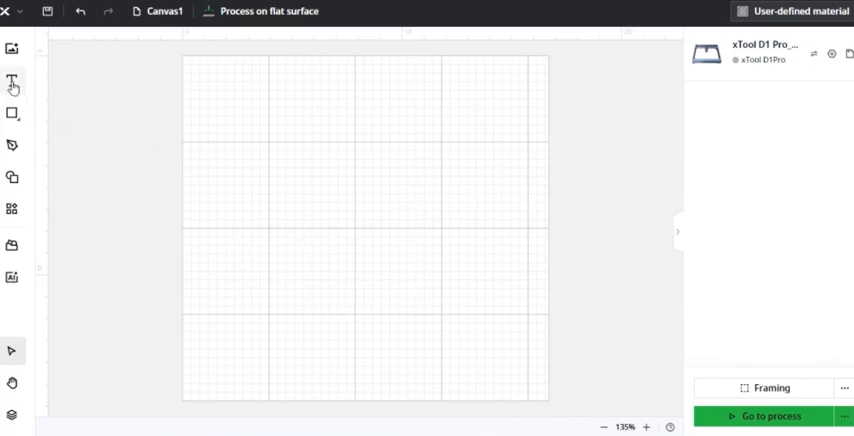
- Add a HELLO text object to the canvas and edit it
click(13, 77)
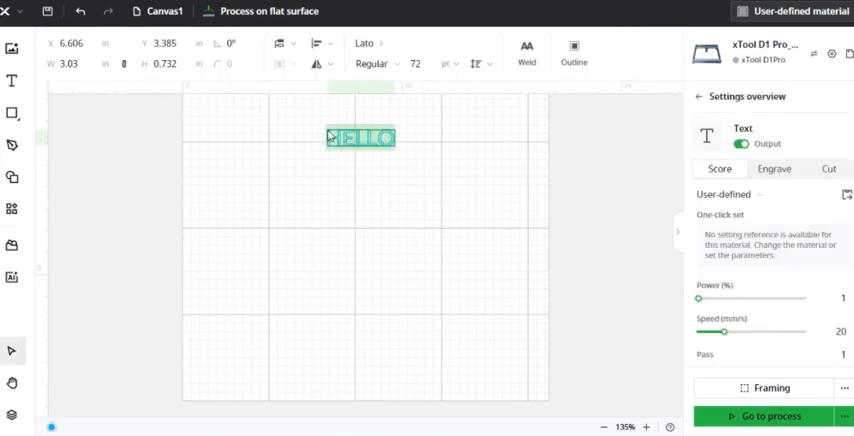
double_click(364, 137)
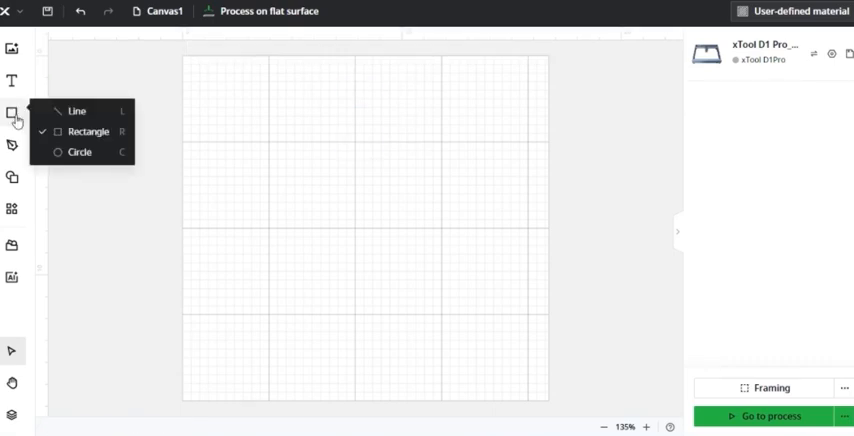
mouse_move(27, 120)
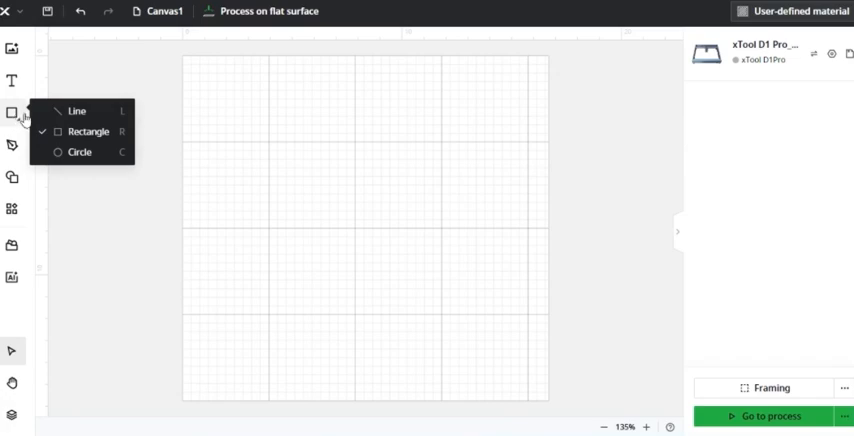
mouse_move(85, 163)
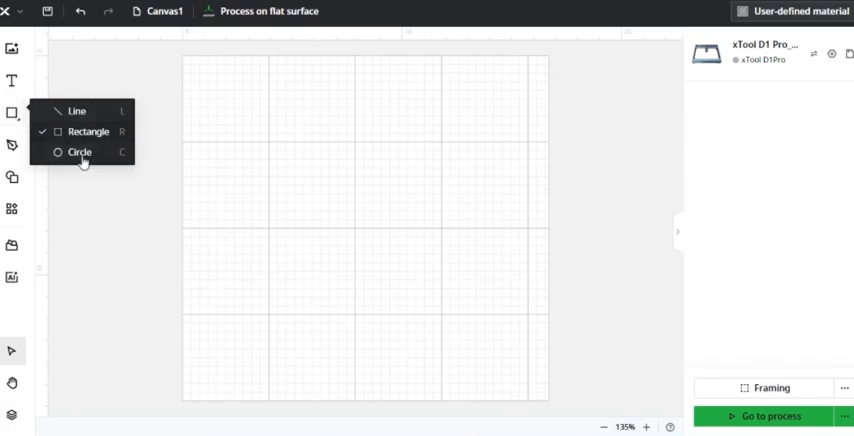
- Draw a four-point pen path, bending its last segment into a curve, and finish
drag(305, 140, 465, 310)
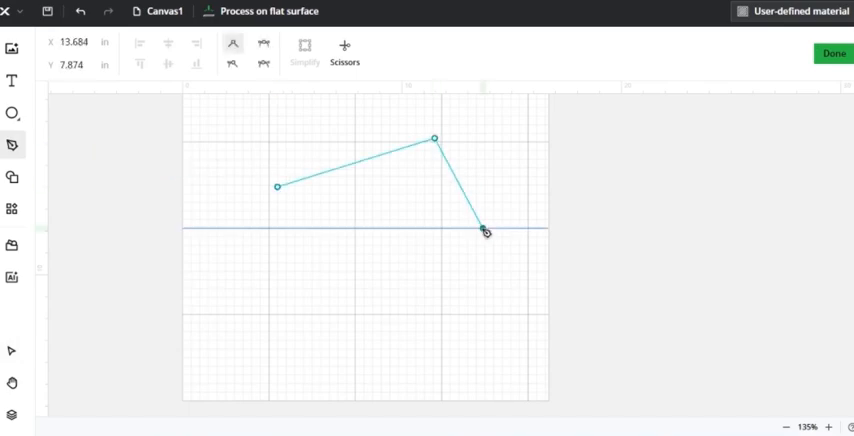
drag(485, 230, 432, 318)
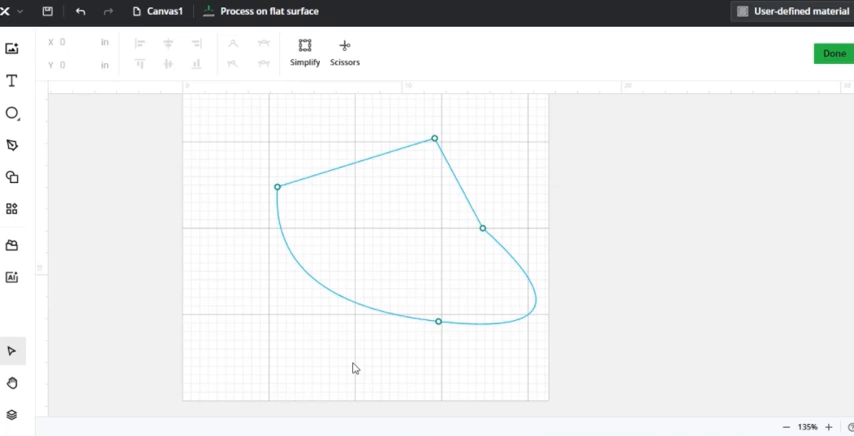
click(13, 178)
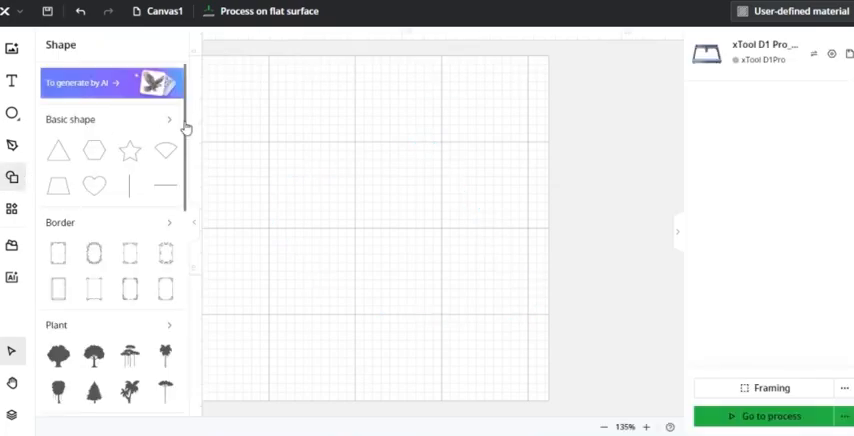
- Scroll through the shape library's basic shapes, borders, plants, animals, festival and pattern categories
scroll(down, 3)
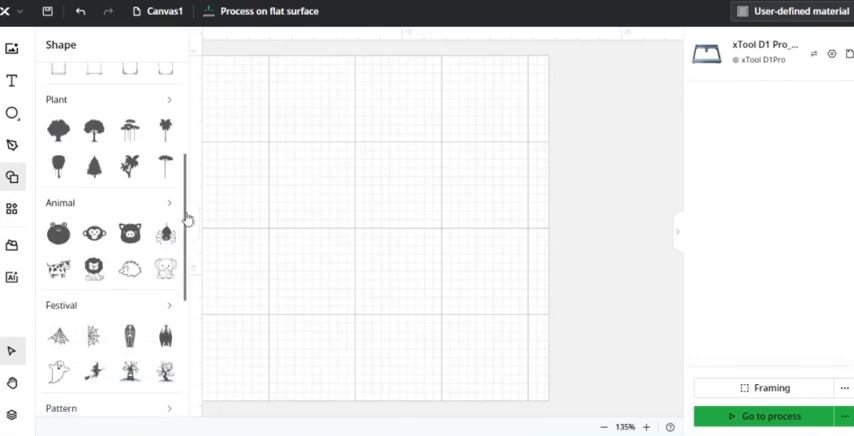
scroll(down, 3)
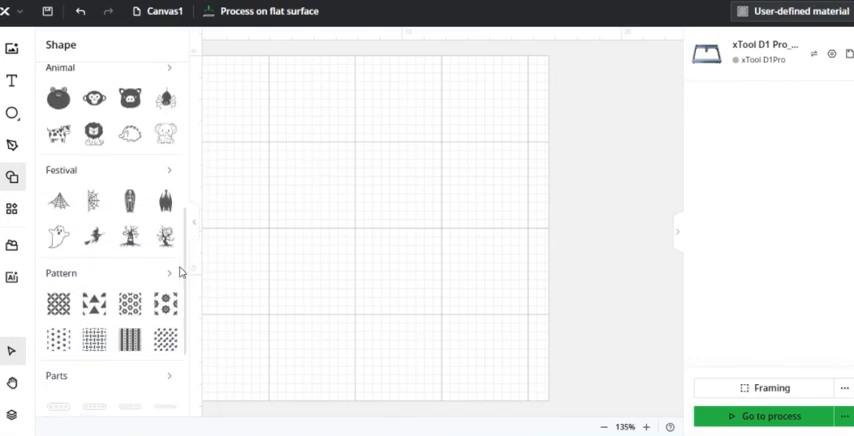
scroll(down, 3)
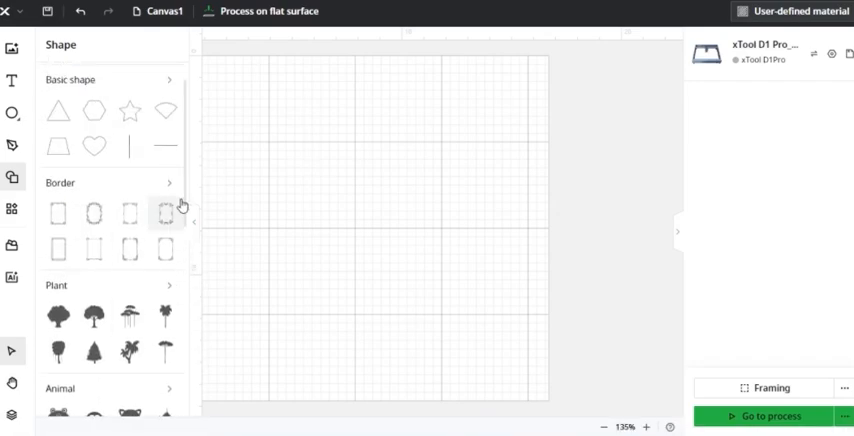
scroll(down, 3)
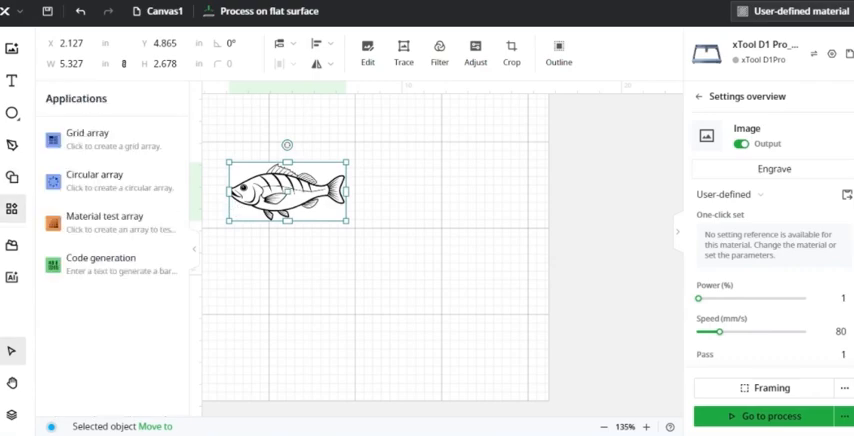
mouse_move(66, 150)
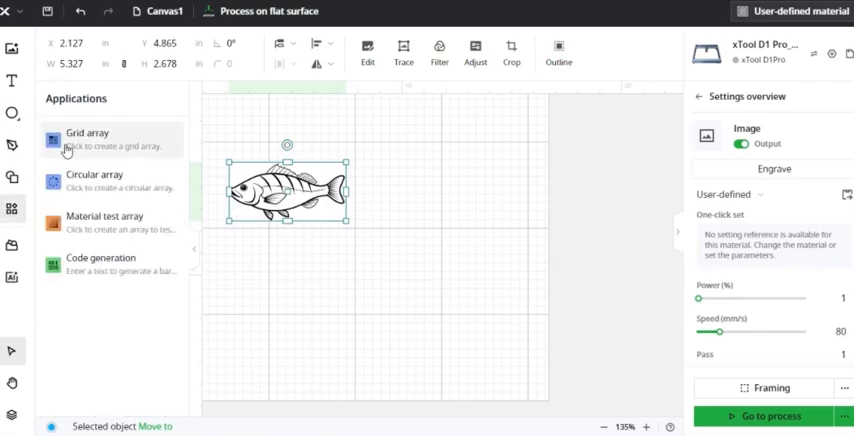
mouse_move(107, 271)
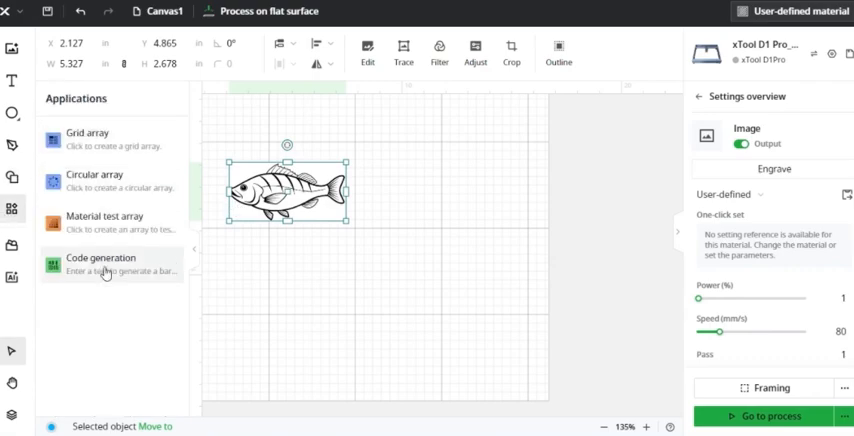
- Preview grid and circular arrays of the fish, then discard both
click(88, 133)
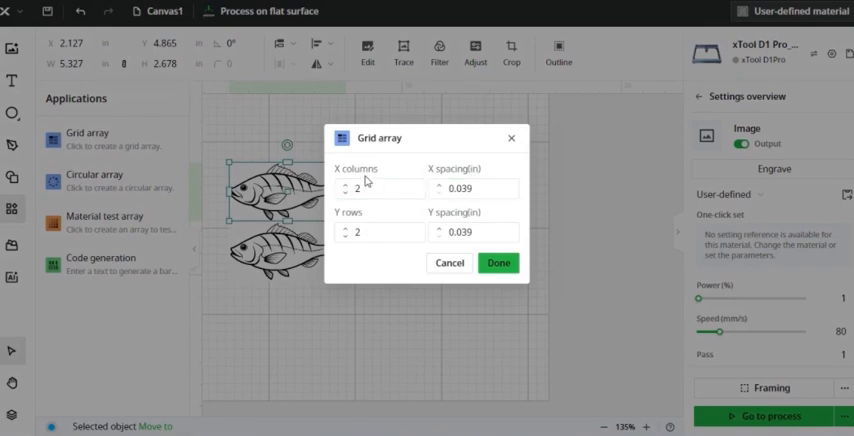
mouse_move(360, 231)
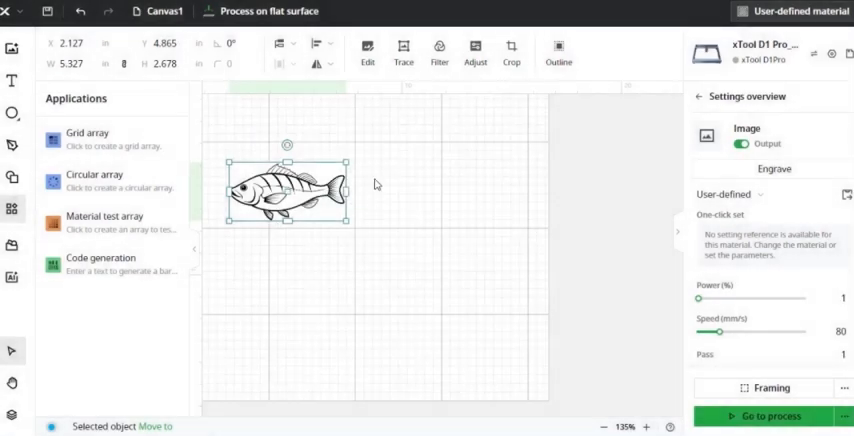
click(109, 180)
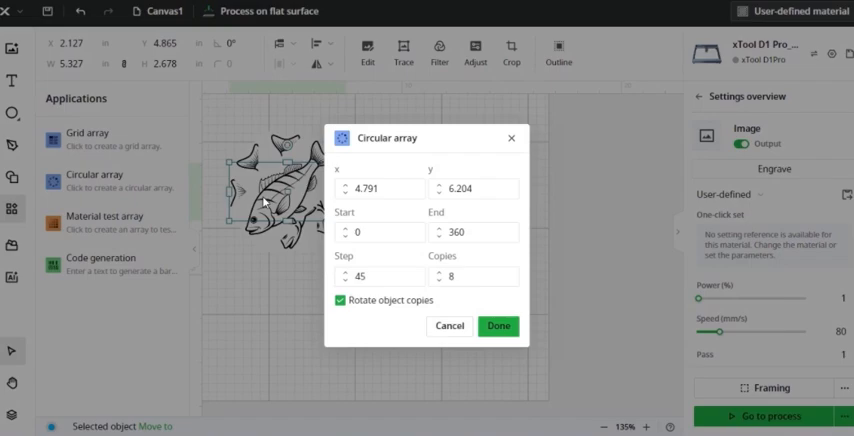
mouse_move(449, 326)
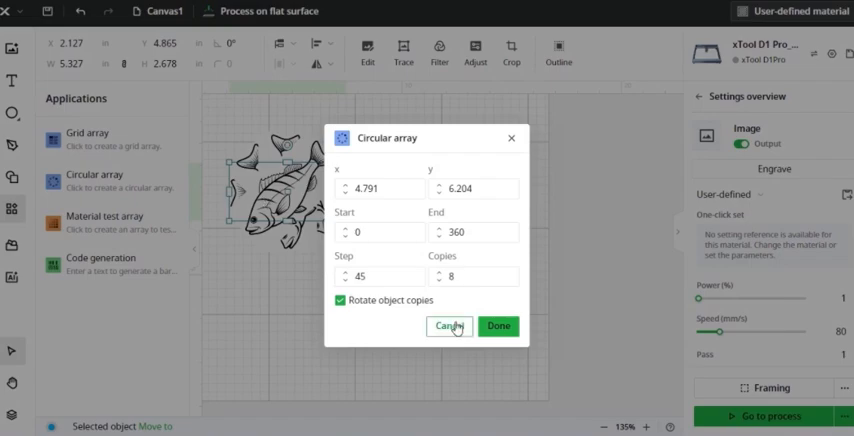
click(448, 325)
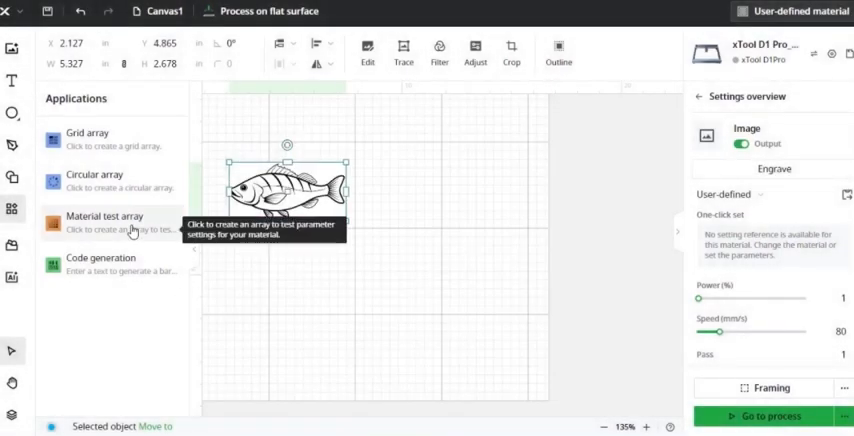
- Generate a five-by-five material test array of fish copies varying speed and power
click(104, 215)
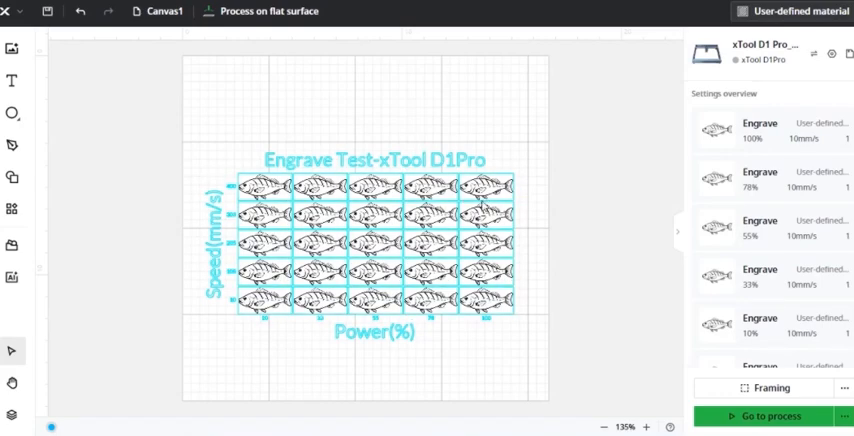
click(460, 362)
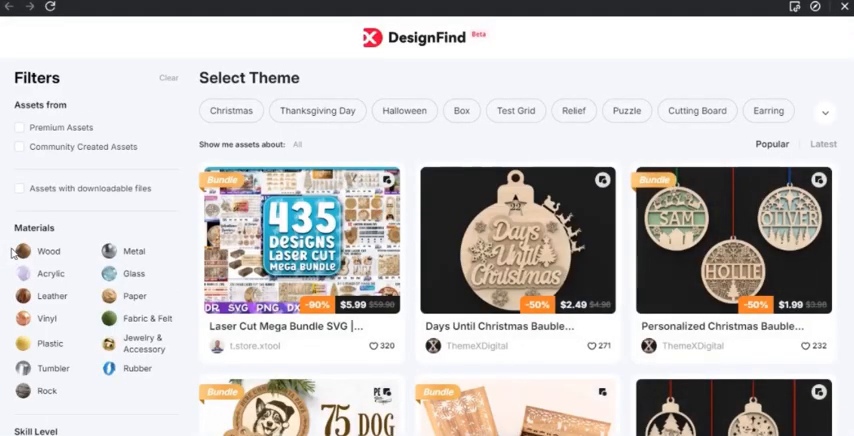
mouse_move(11, 252)
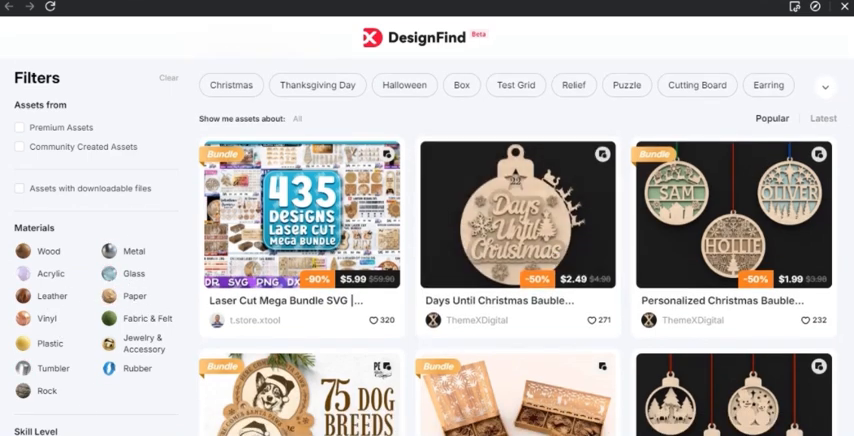
- Scroll down through DesignFind's popular laser-cut design bundles
scroll(down, 3)
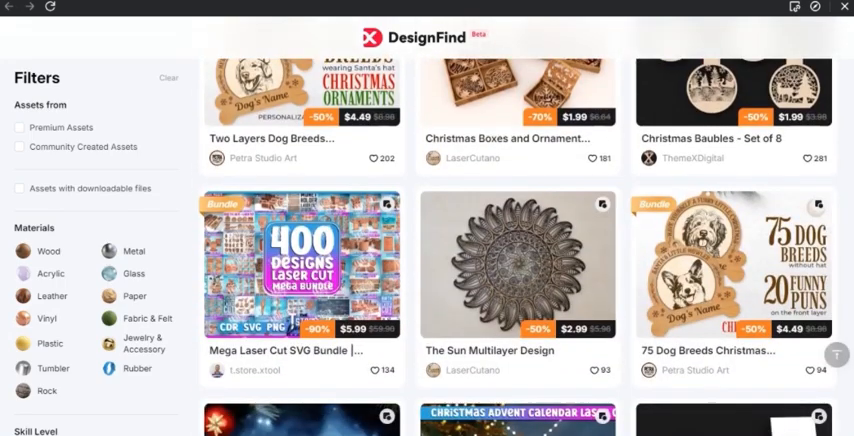
scroll(down, 3)
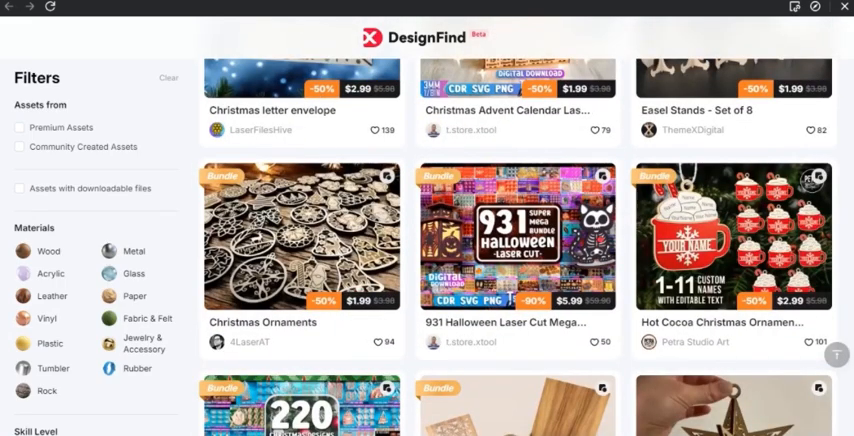
scroll(down, 3)
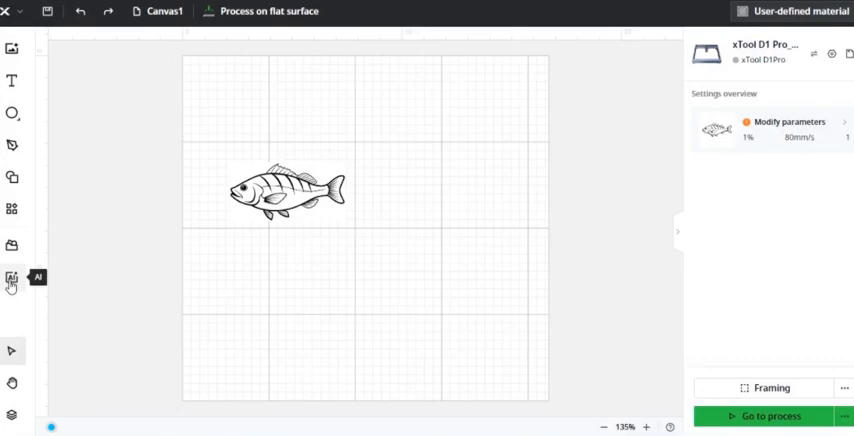
click(15, 279)
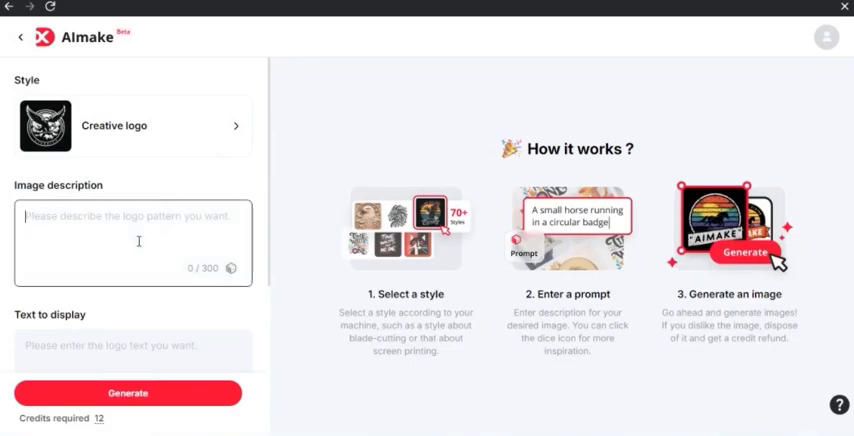
scroll(down, 3)
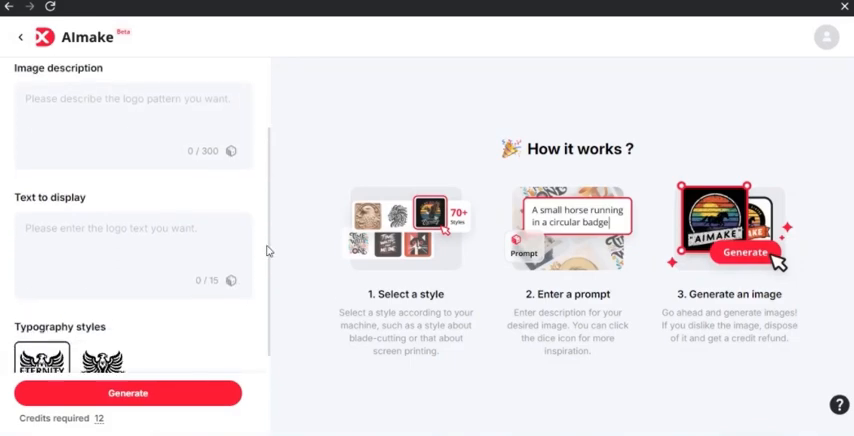
scroll(down, 3)
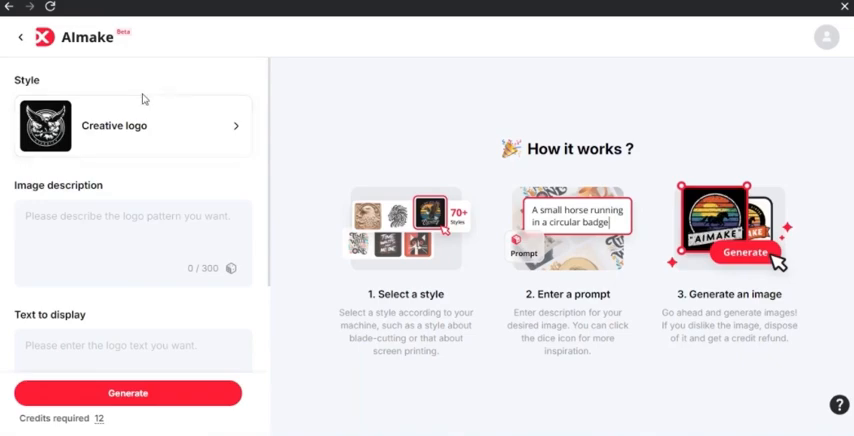
click(129, 125)
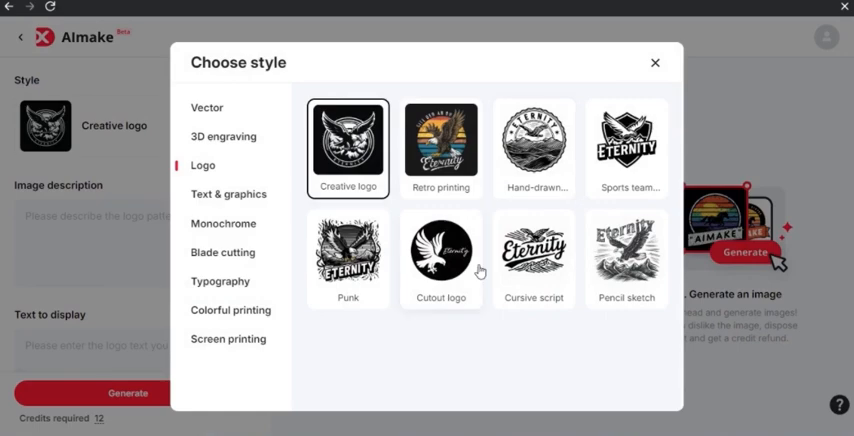
click(230, 310)
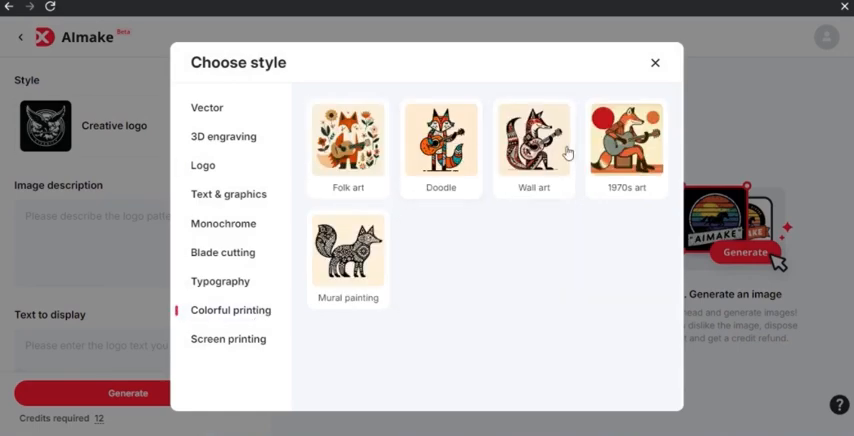
click(223, 252)
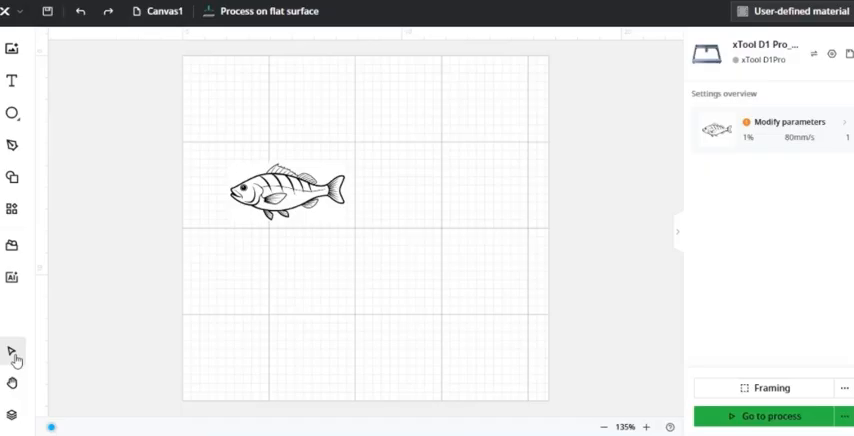
mouse_move(11, 353)
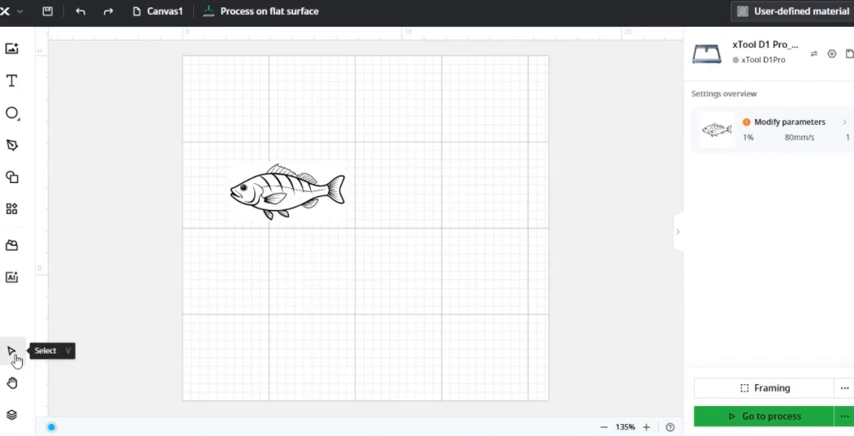
mouse_move(13, 412)
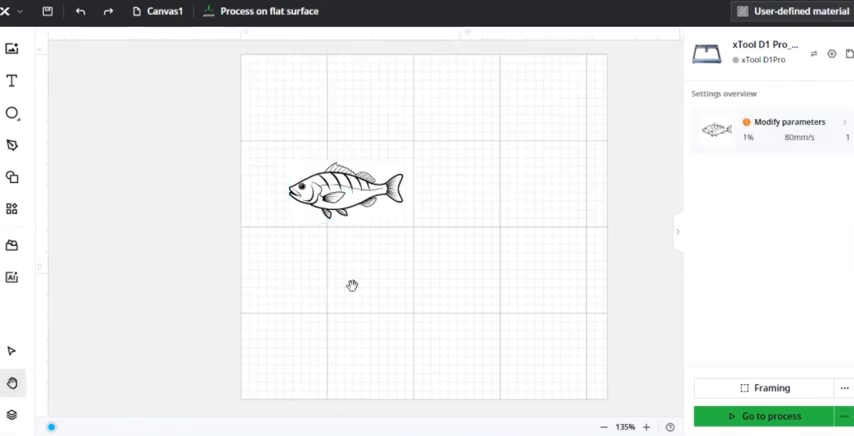
- Pan the canvas and select the fish image to show its engrave settings
drag(351, 285, 234, 299)
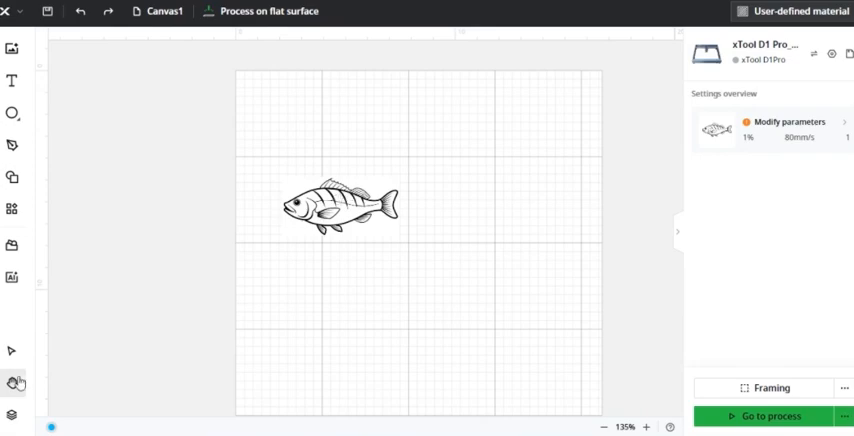
click(340, 210)
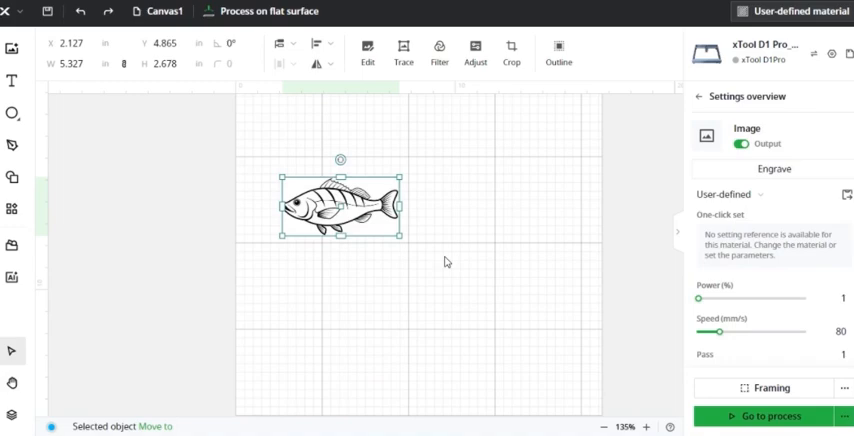
- Show the Layers panel listing the Cyan layer and fish Image object
click(13, 405)
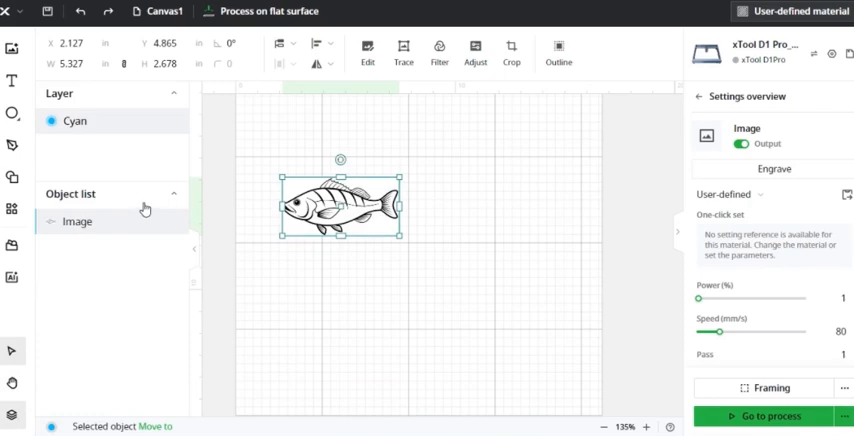
mouse_move(163, 233)
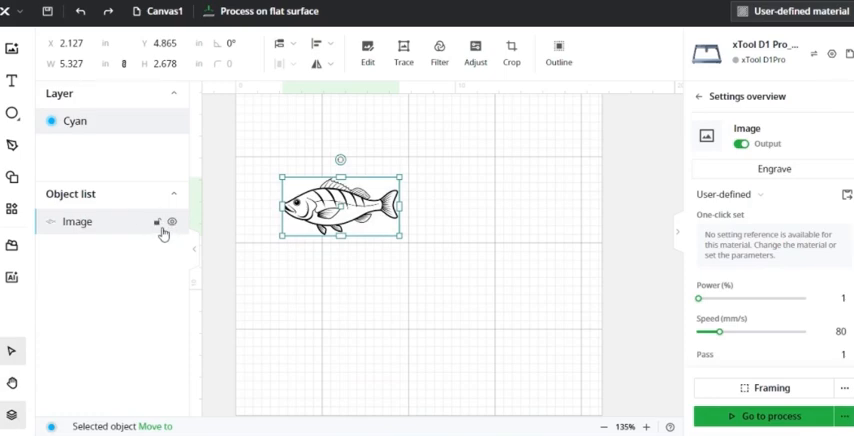
mouse_move(160, 227)
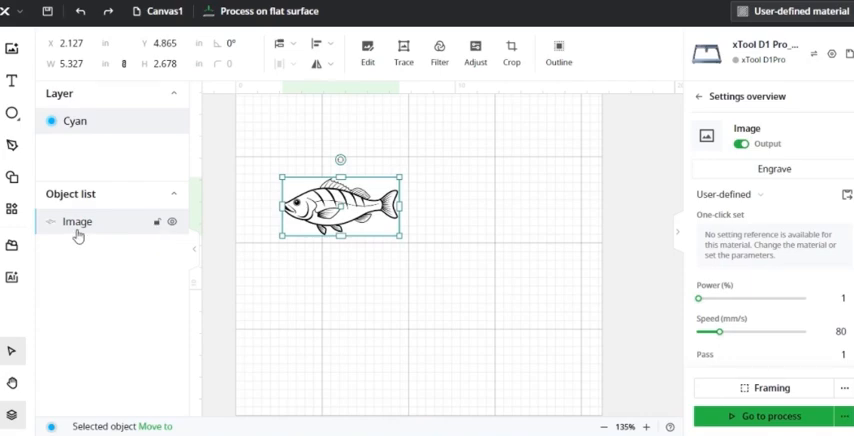
mouse_move(78, 232)
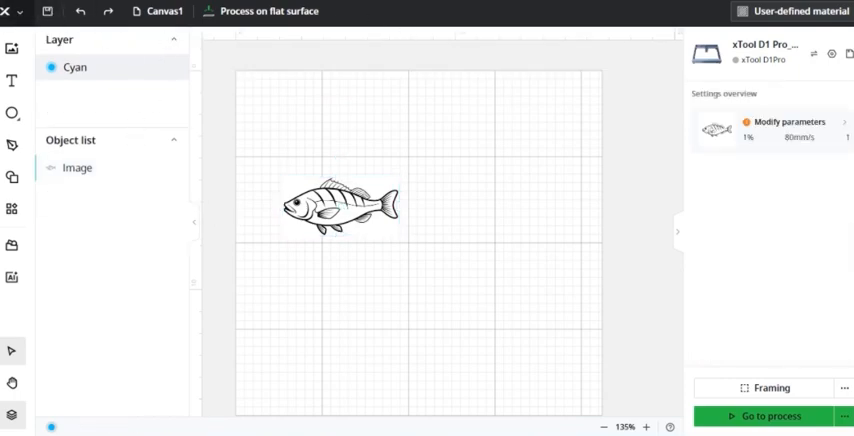
- Open the main X logo menu and browse its File and Edit submenus
click(6, 13)
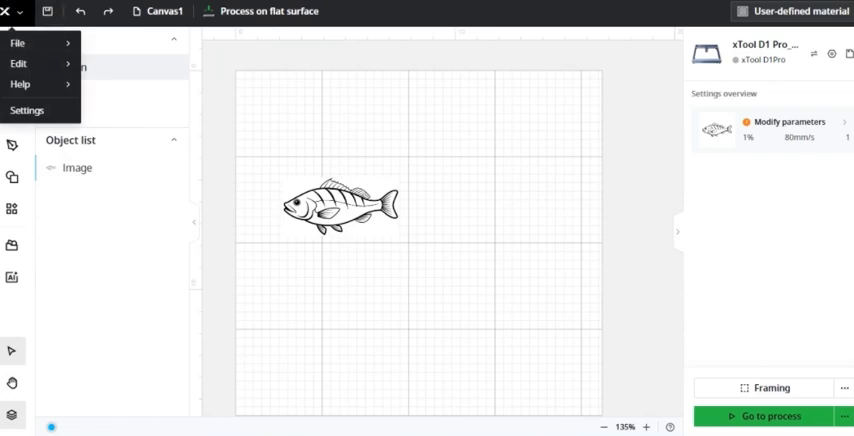
click(22, 43)
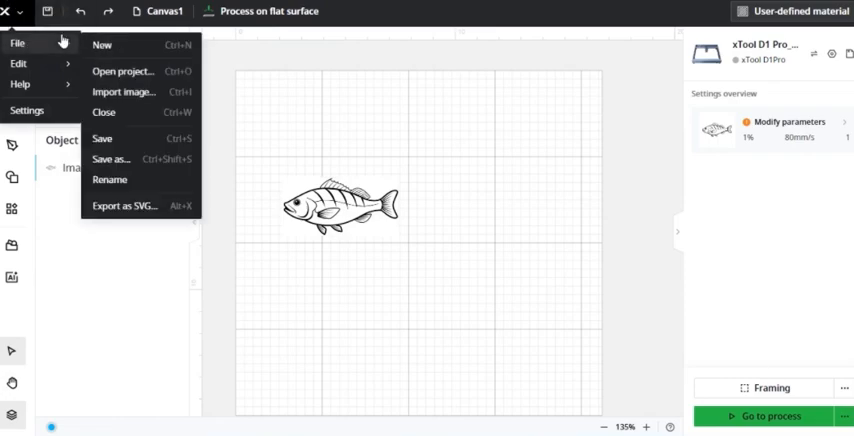
mouse_move(120, 163)
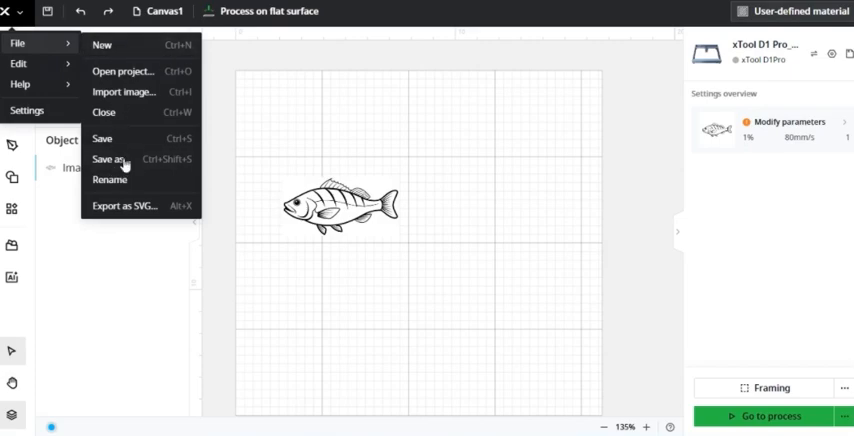
click(32, 64)
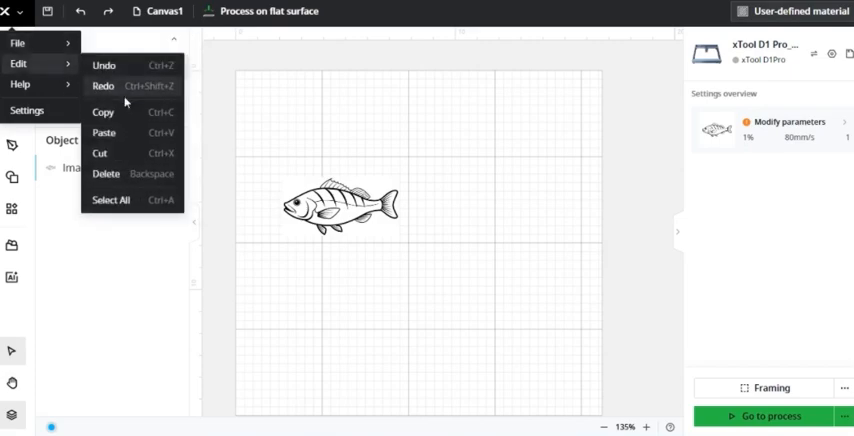
mouse_move(145, 90)
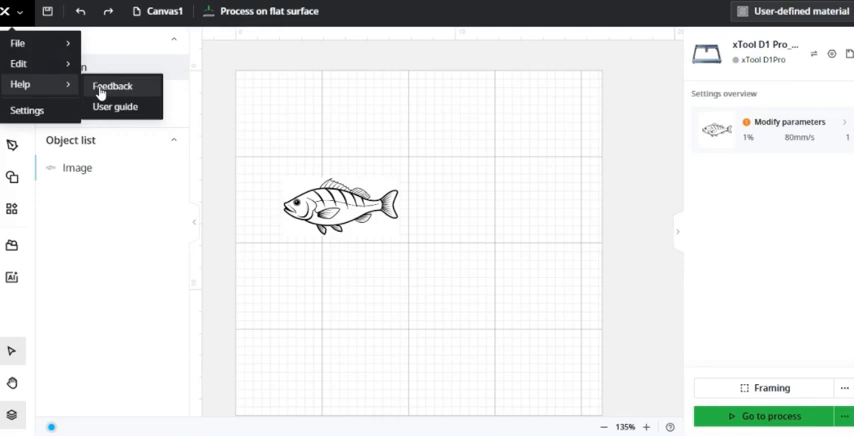
mouse_move(27, 109)
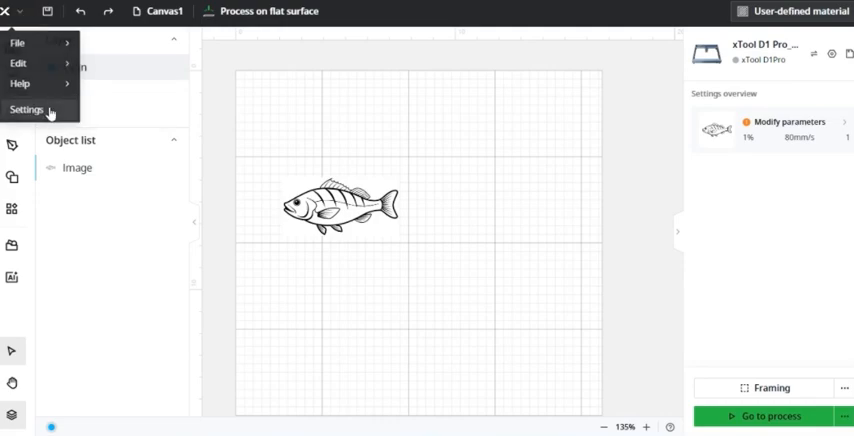
- Browse the Settings File Setting, Developer mode and About pages, then close Settings
click(27, 108)
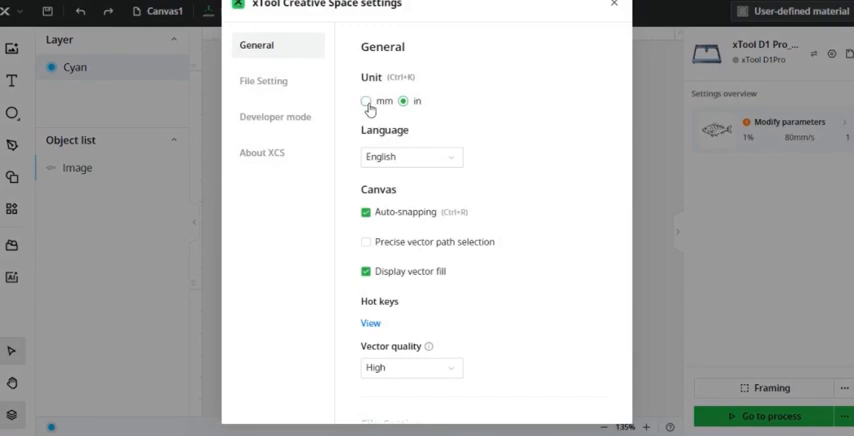
mouse_move(466, 117)
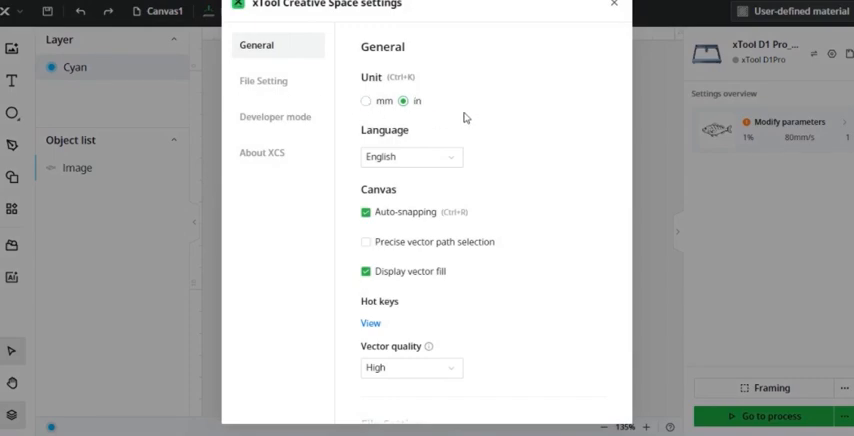
mouse_move(442, 158)
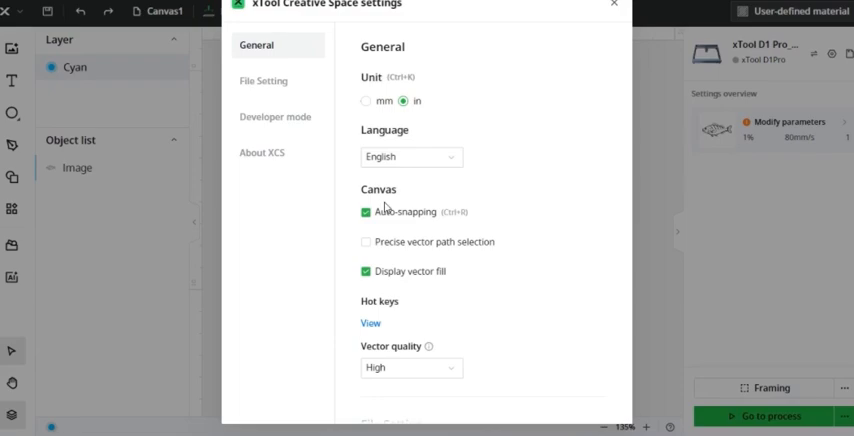
mouse_move(416, 251)
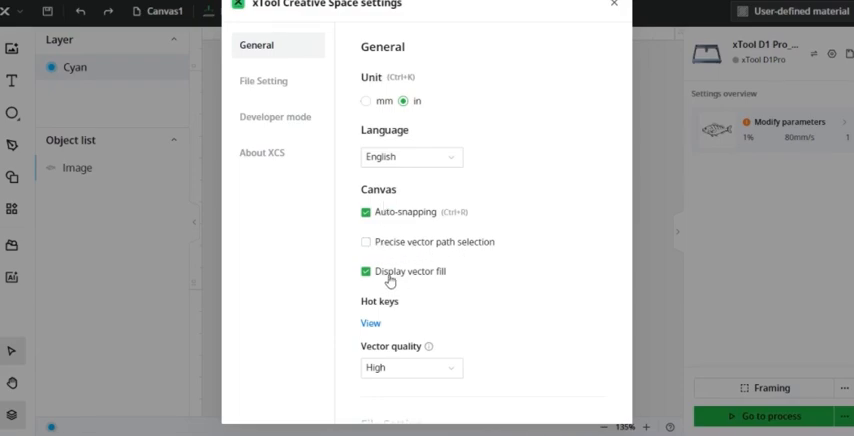
mouse_move(430, 277)
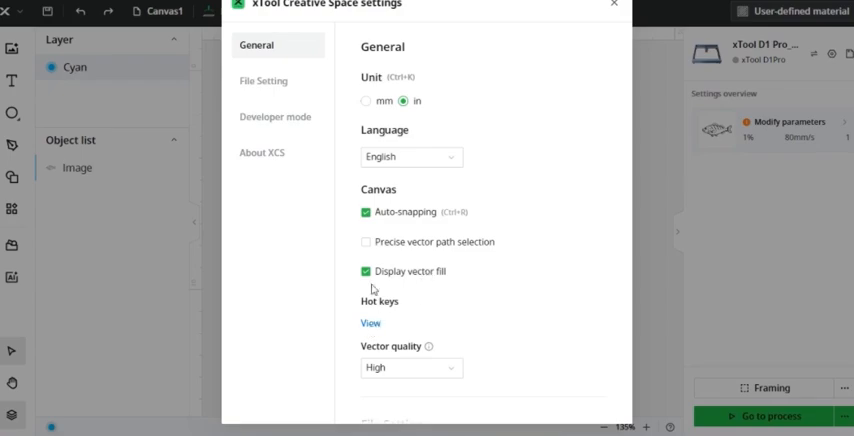
mouse_move(438, 300)
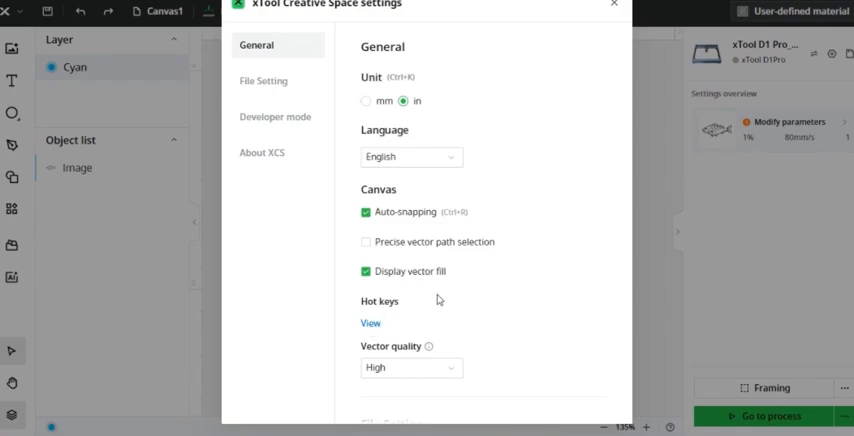
click(410, 368)
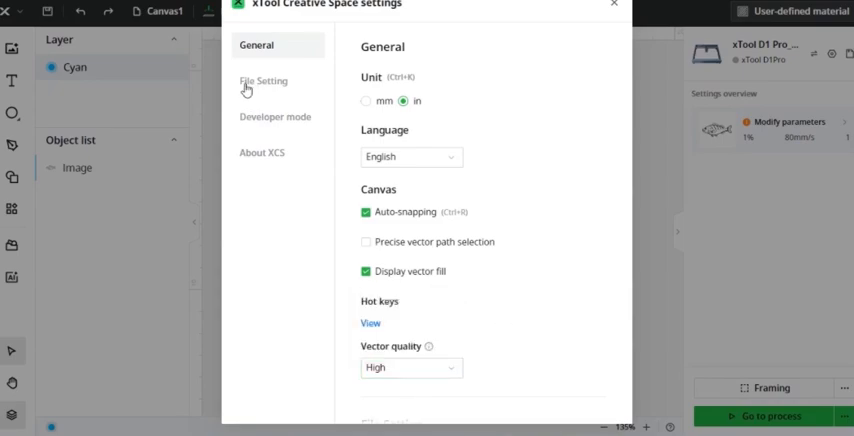
click(264, 81)
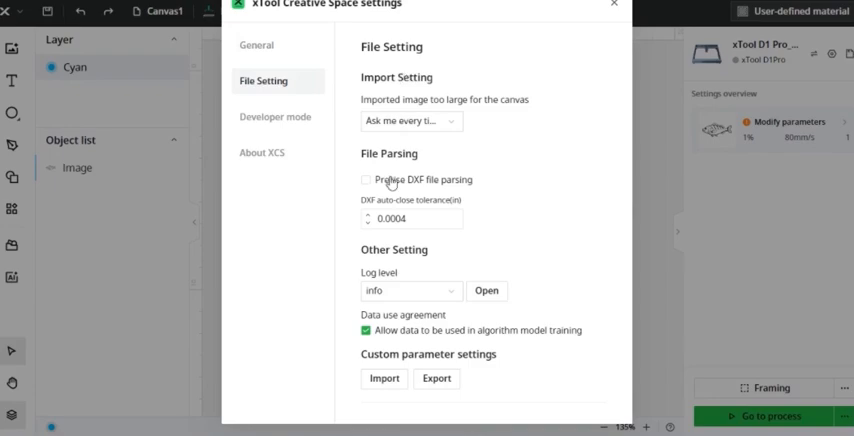
mouse_move(514, 81)
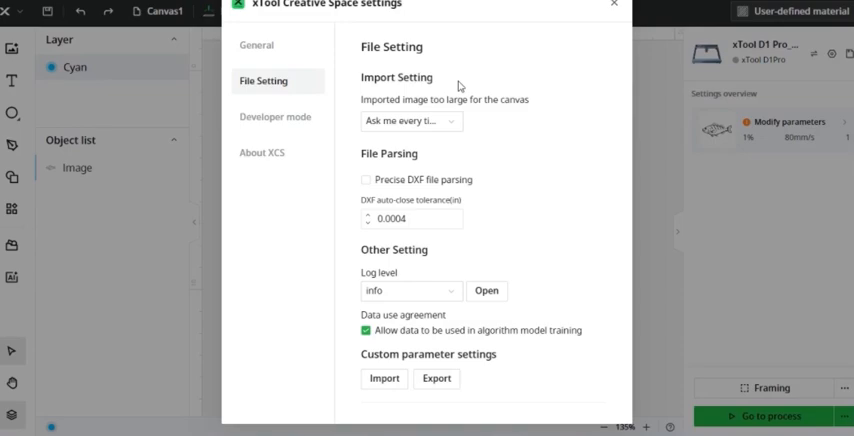
click(275, 117)
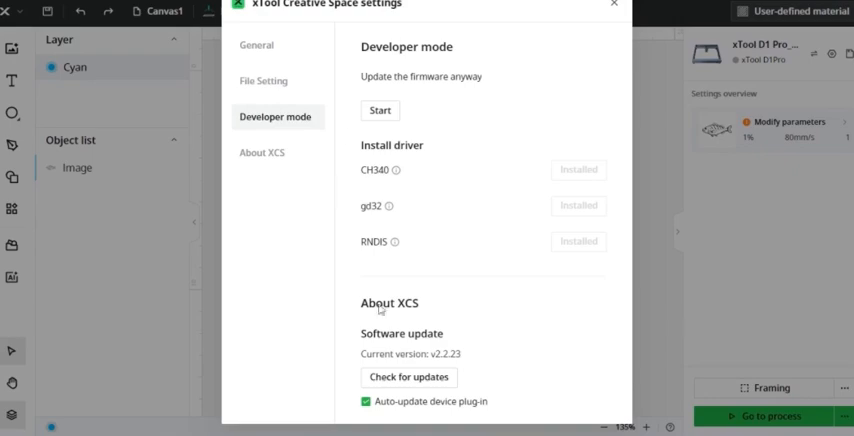
mouse_move(370, 50)
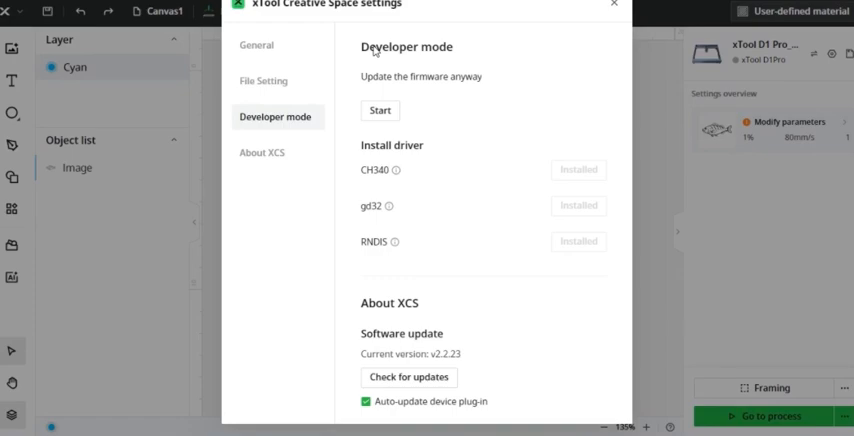
mouse_move(556, 63)
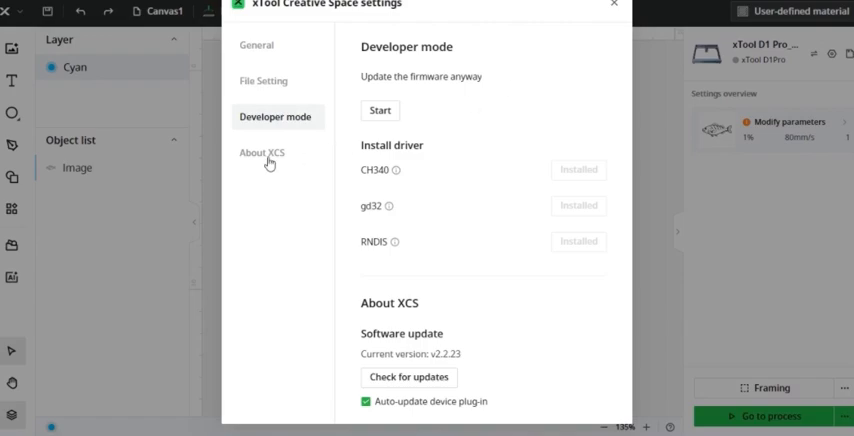
click(263, 152)
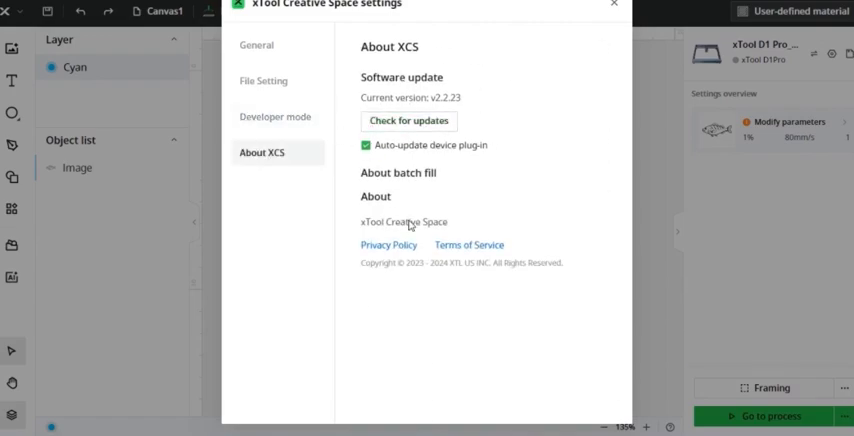
click(408, 120)
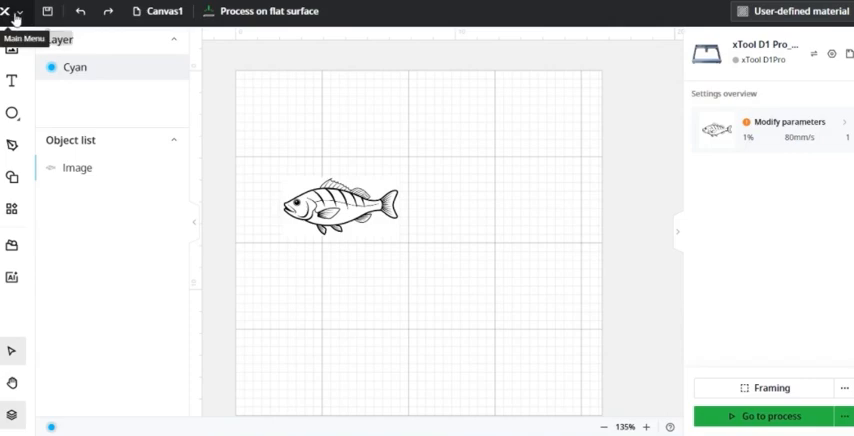
mouse_move(46, 11)
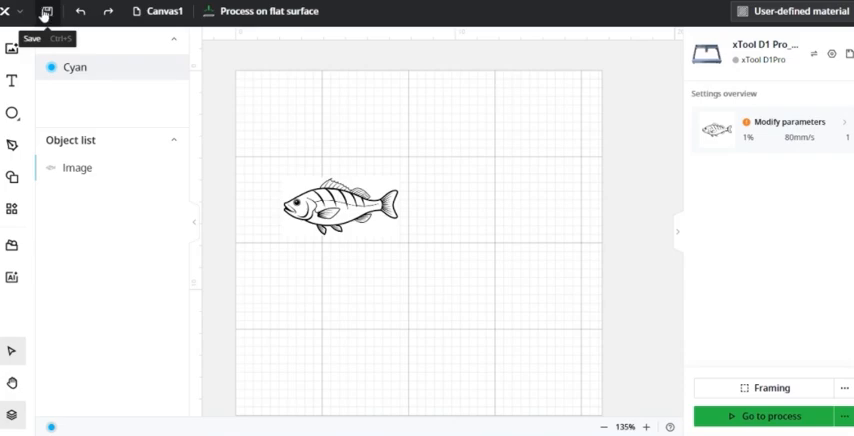
mouse_move(81, 13)
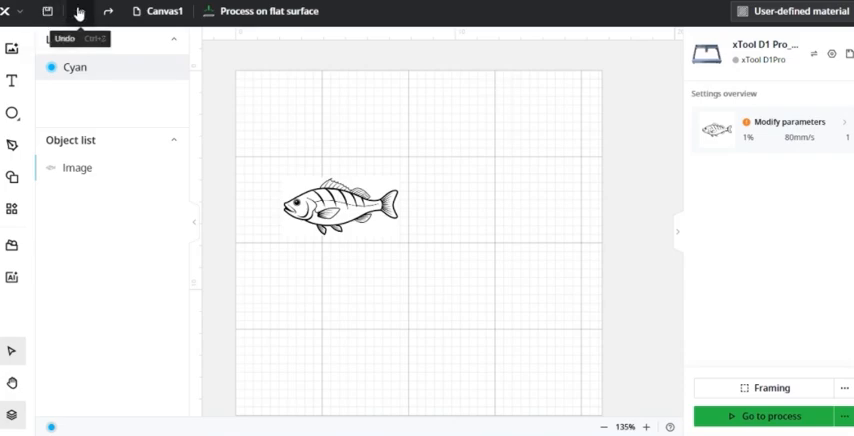
mouse_move(106, 14)
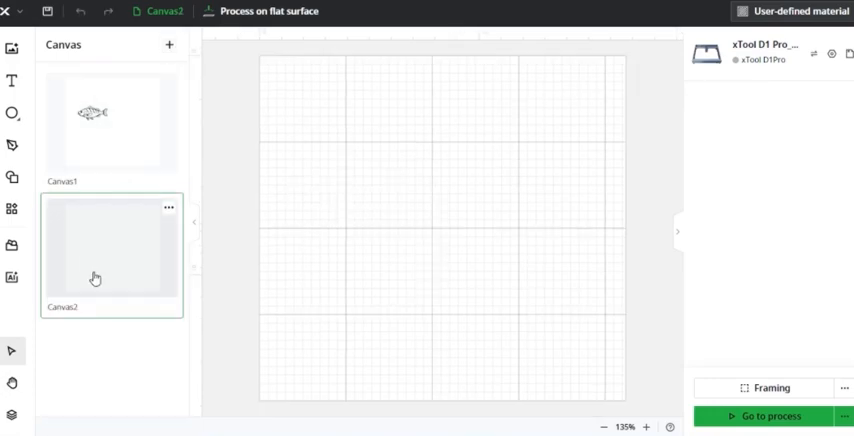
mouse_move(143, 146)
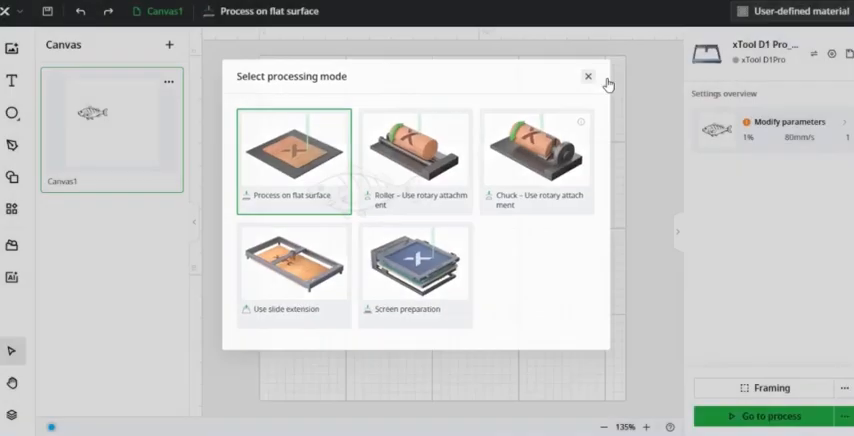
- Review the processing mode choices and close them, keeping flat surface processing
click(584, 76)
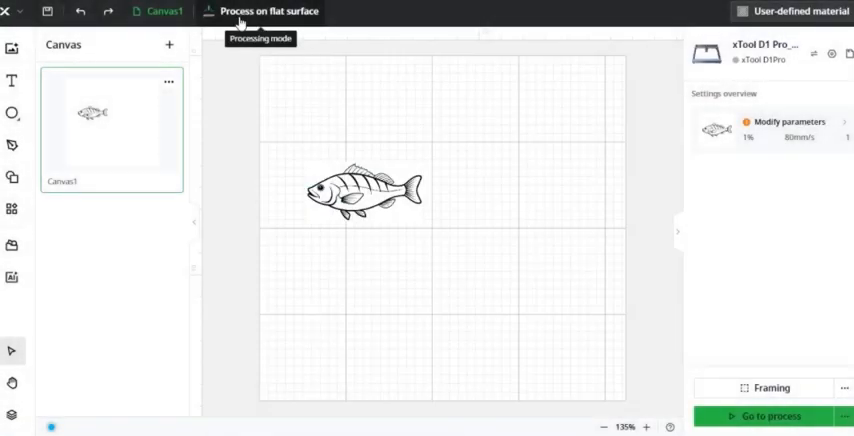
click(268, 11)
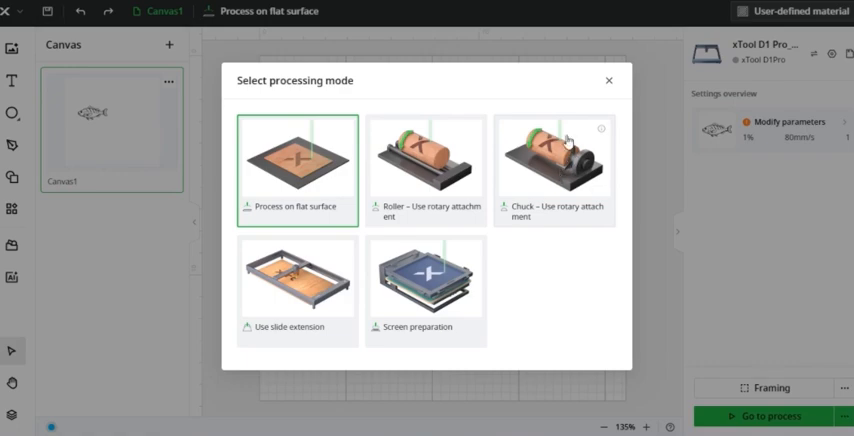
mouse_move(580, 160)
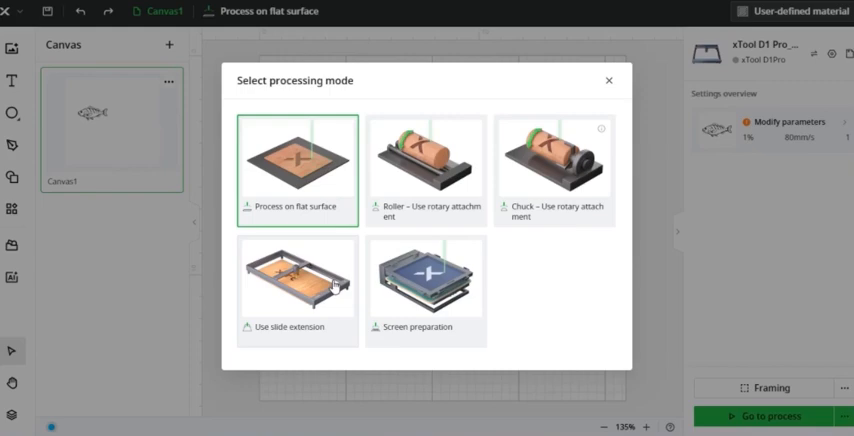
mouse_move(439, 300)
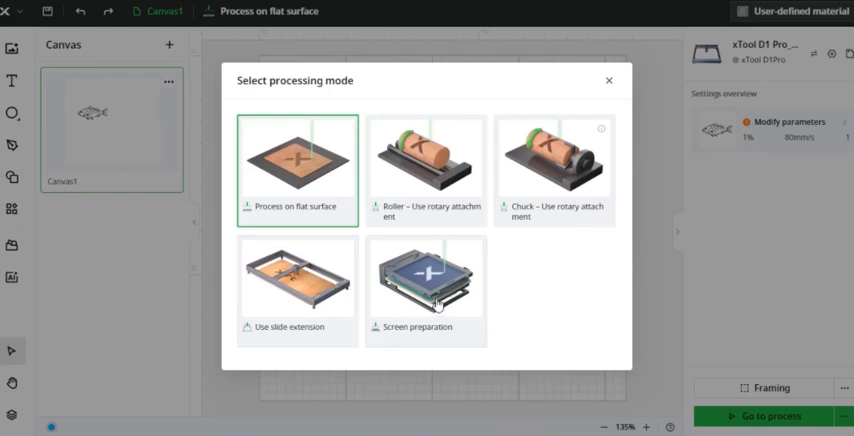
click(299, 160)
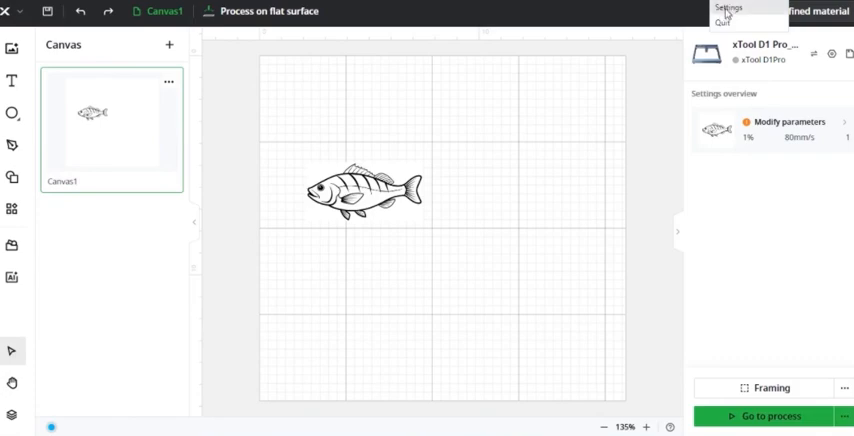
click(725, 5)
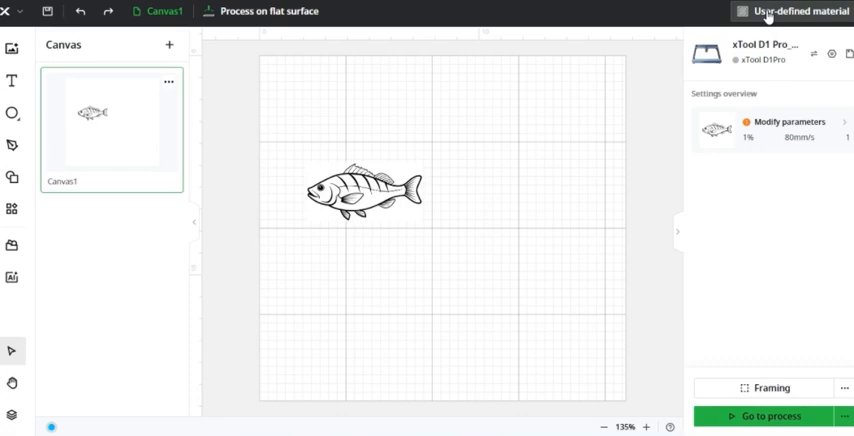
mouse_move(838, 35)
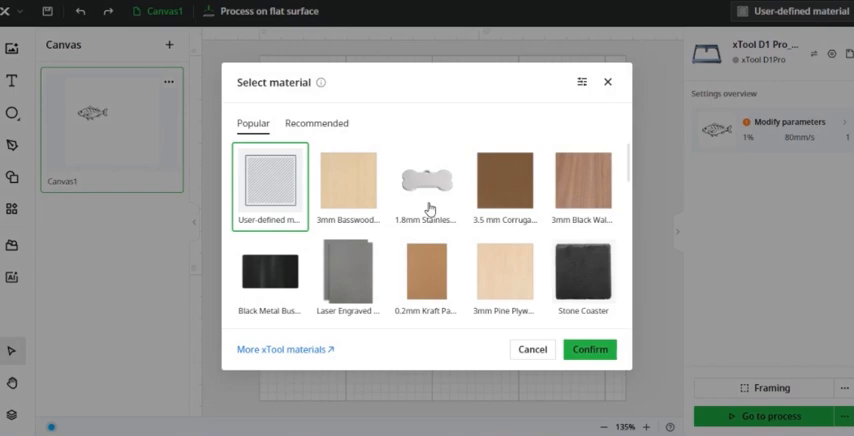
mouse_move(338, 189)
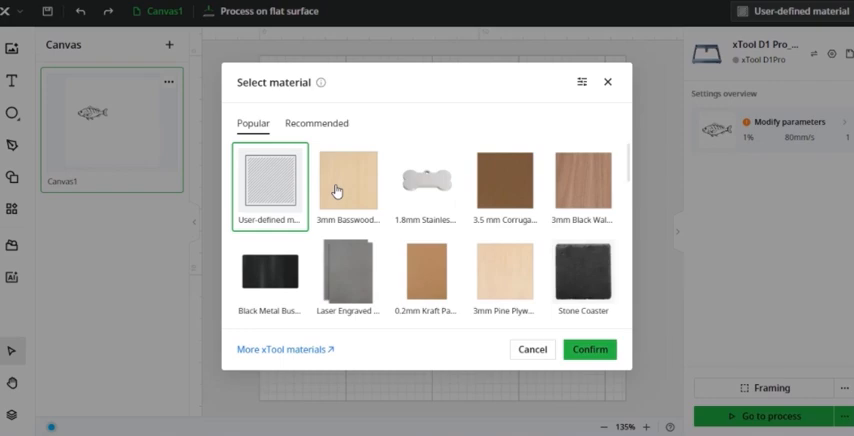
- Choose and confirm 3mm Basswood Plywood as the material
click(346, 183)
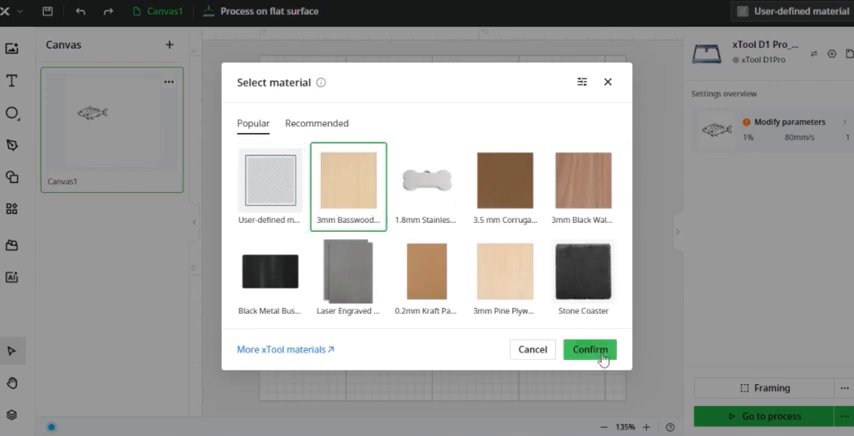
click(605, 349)
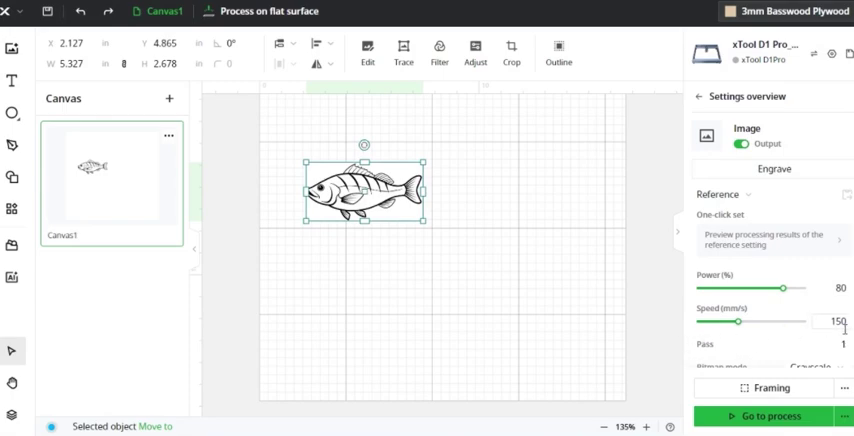
mouse_move(717, 355)
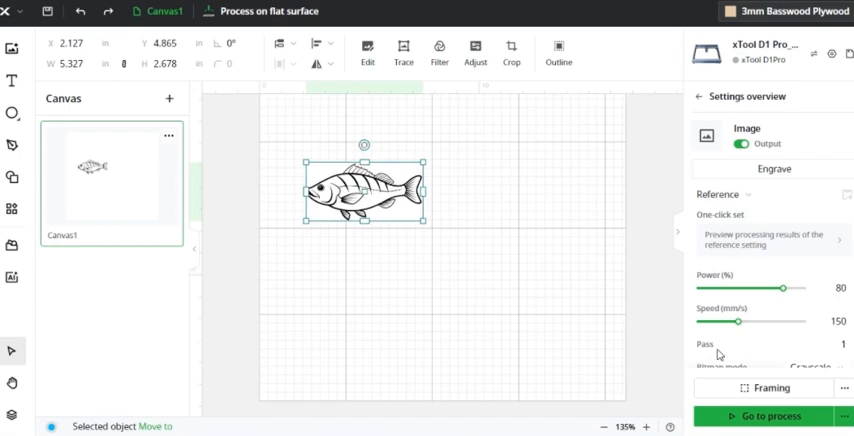
mouse_move(580, 255)
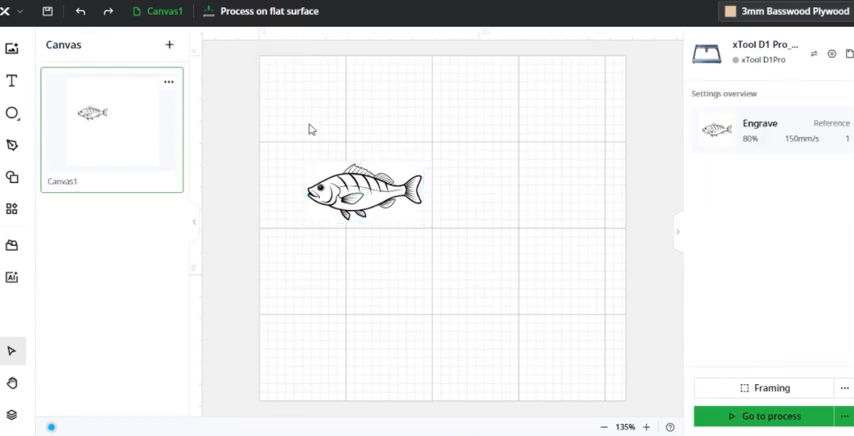
- Select the fish and edit its user-defined power, lines per cm and engraving mode
click(360, 190)
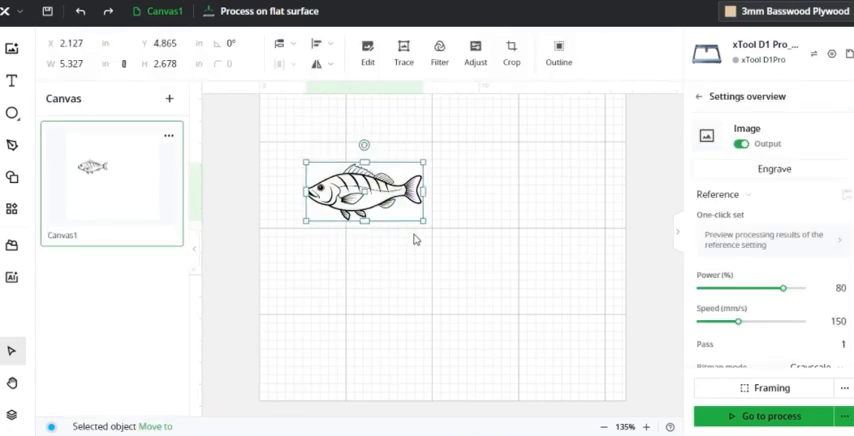
mouse_move(408, 231)
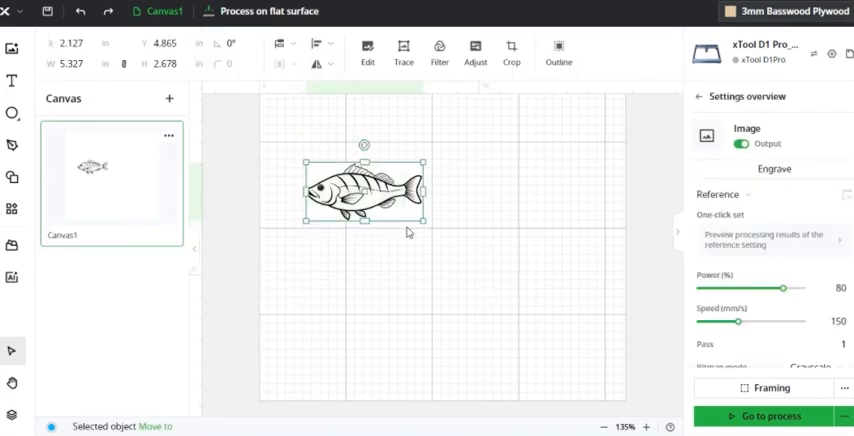
mouse_move(849, 230)
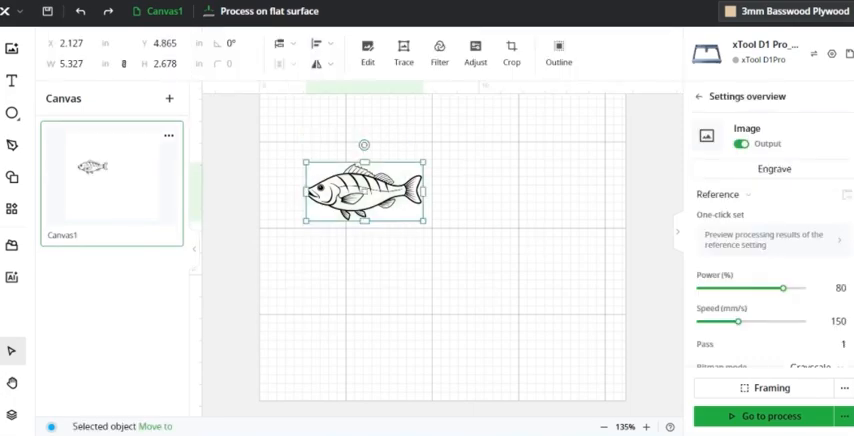
scroll(down, 3)
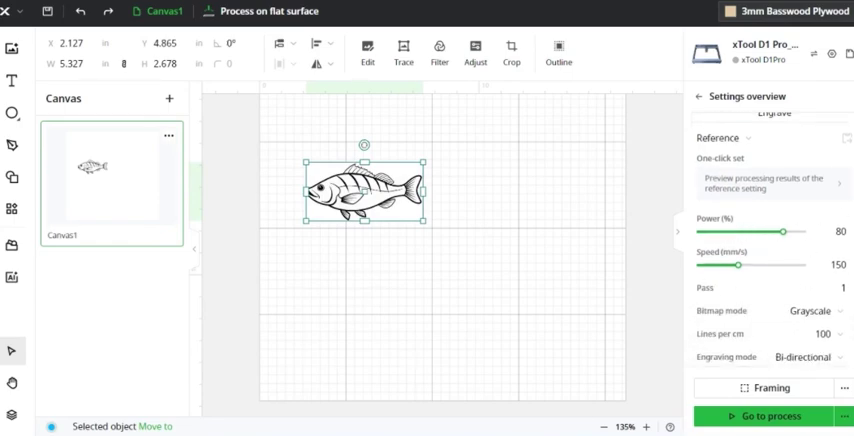
mouse_move(786, 229)
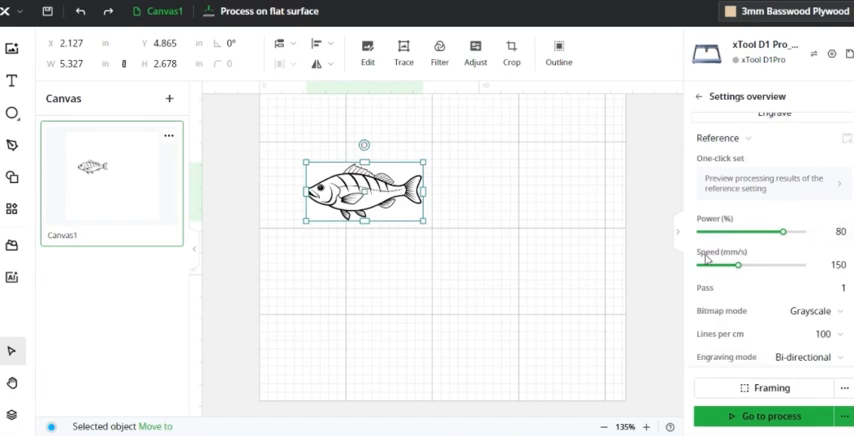
mouse_move(745, 255)
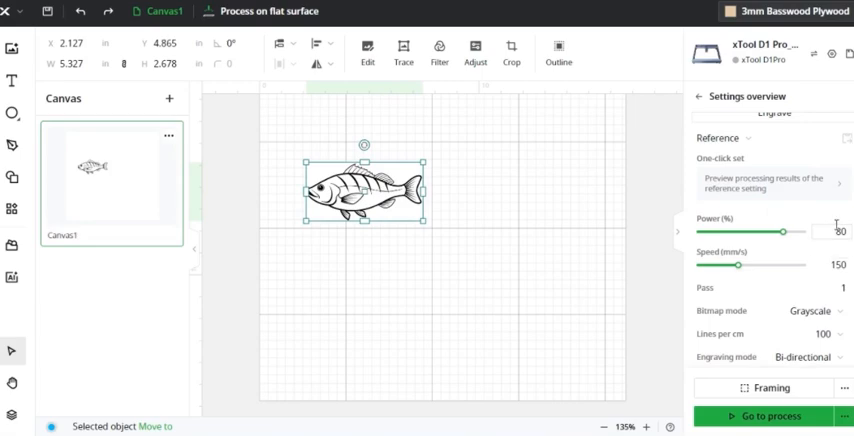
click(818, 310)
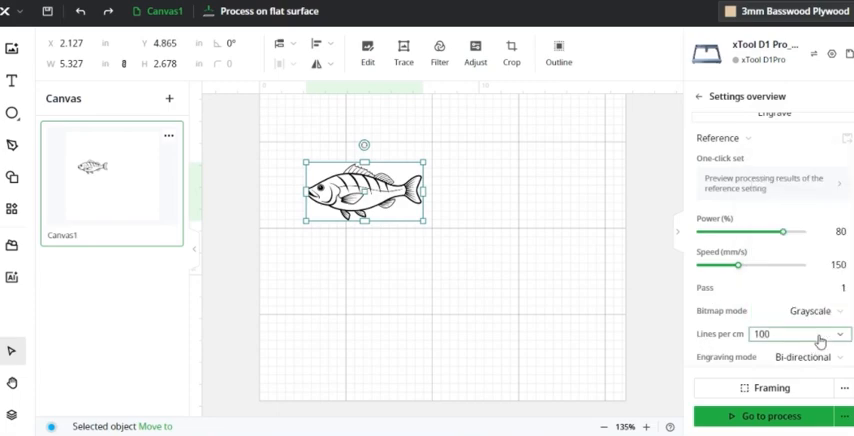
click(817, 334)
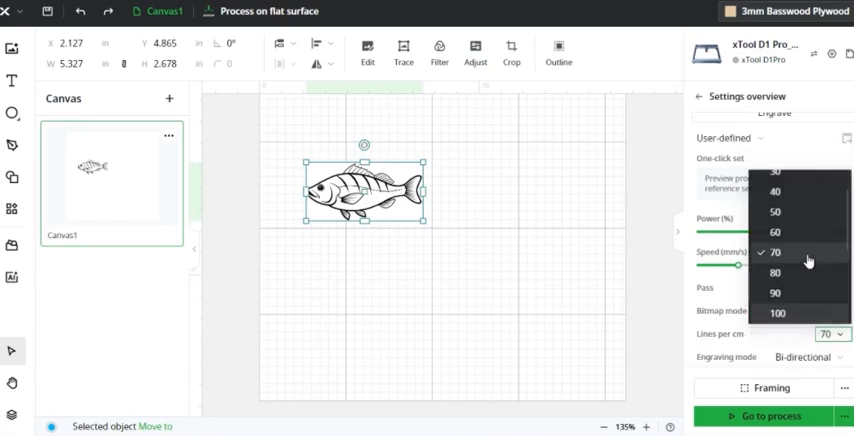
click(770, 255)
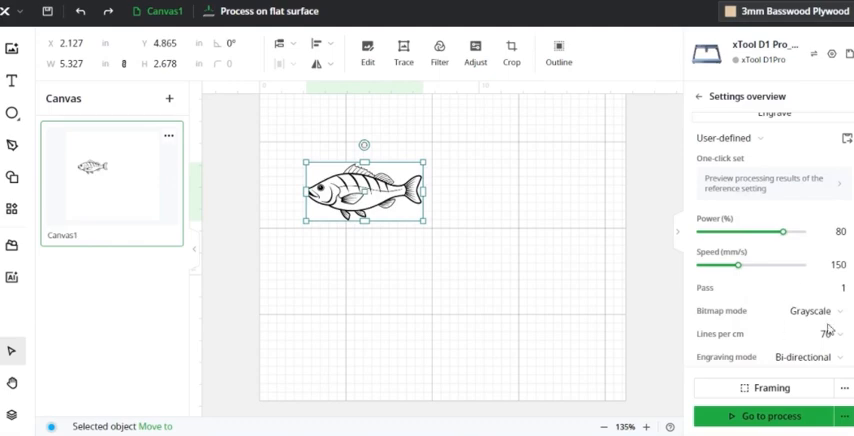
click(807, 357)
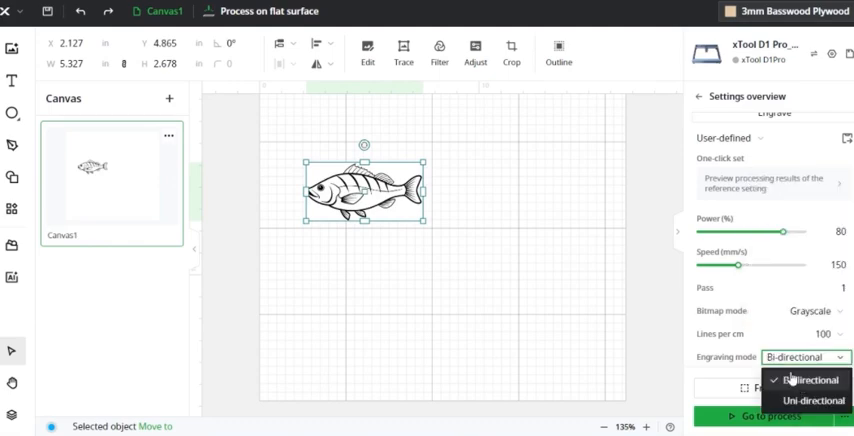
mouse_move(807, 403)
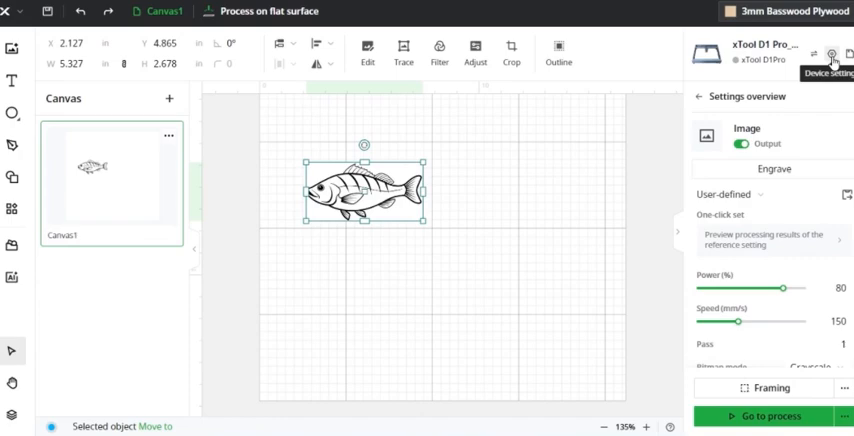
click(831, 56)
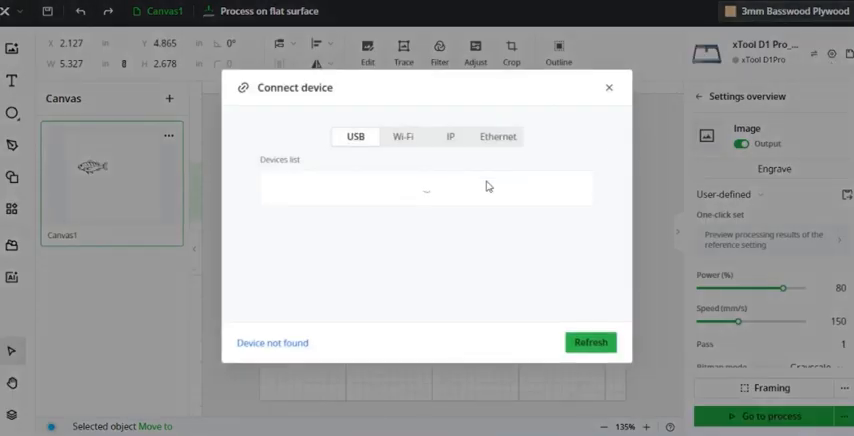
click(404, 136)
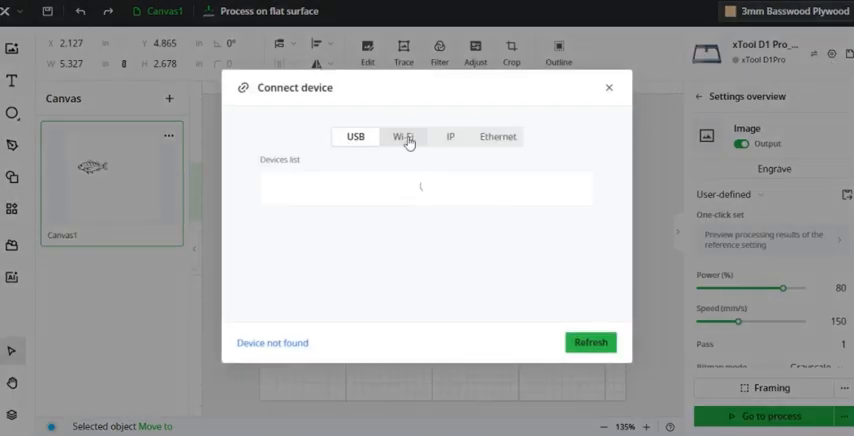
click(355, 137)
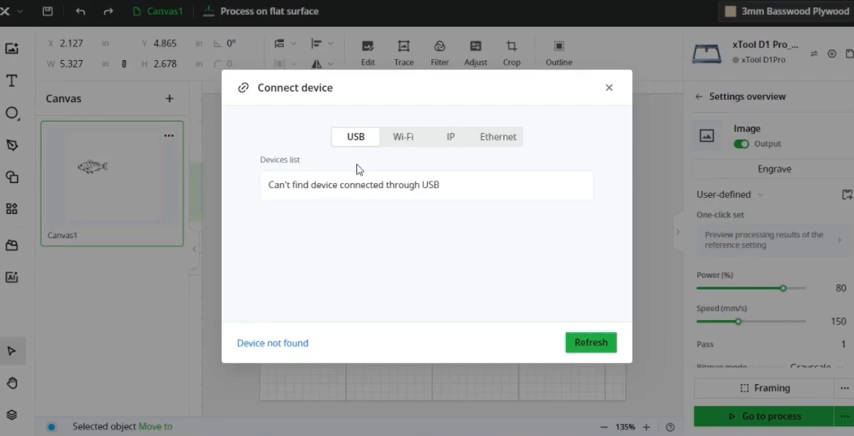
mouse_move(508, 229)
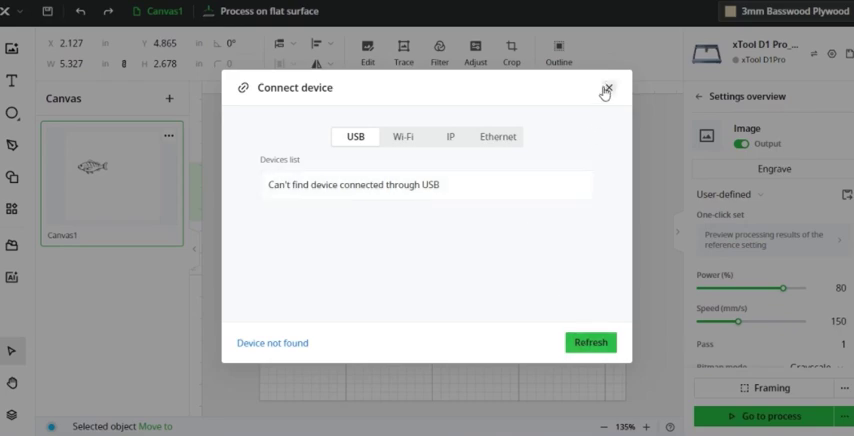
mouse_move(619, 91)
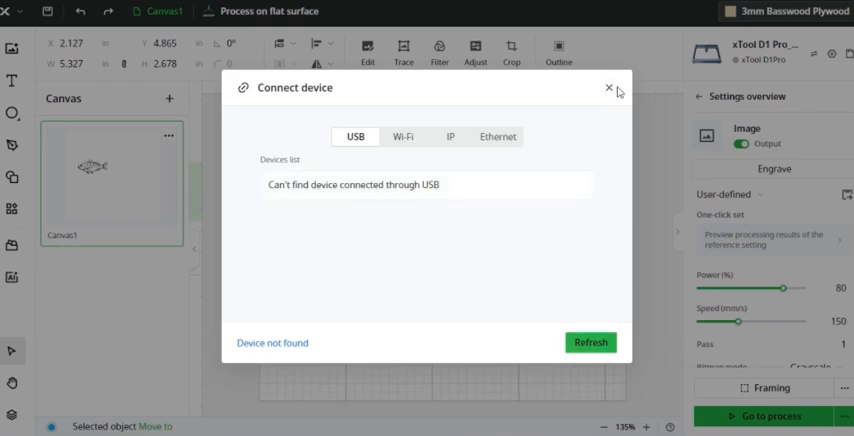
click(606, 88)
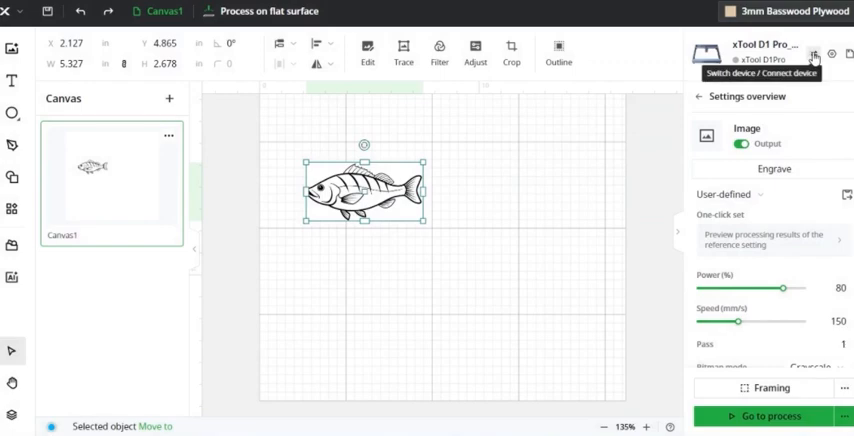
click(818, 54)
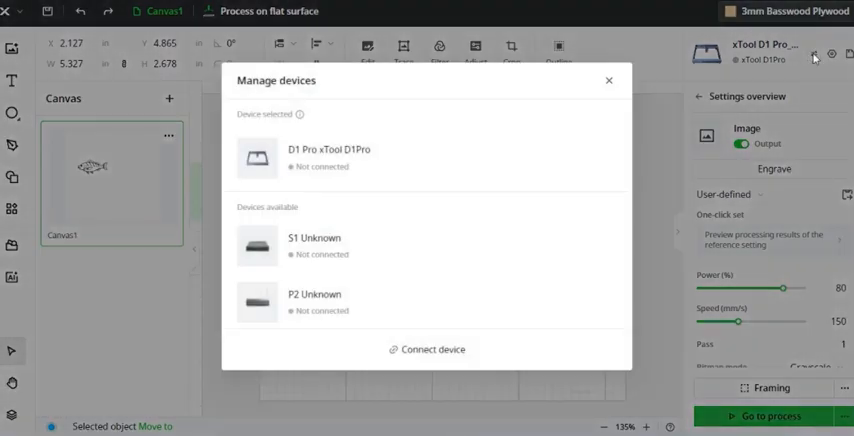
mouse_move(380, 173)
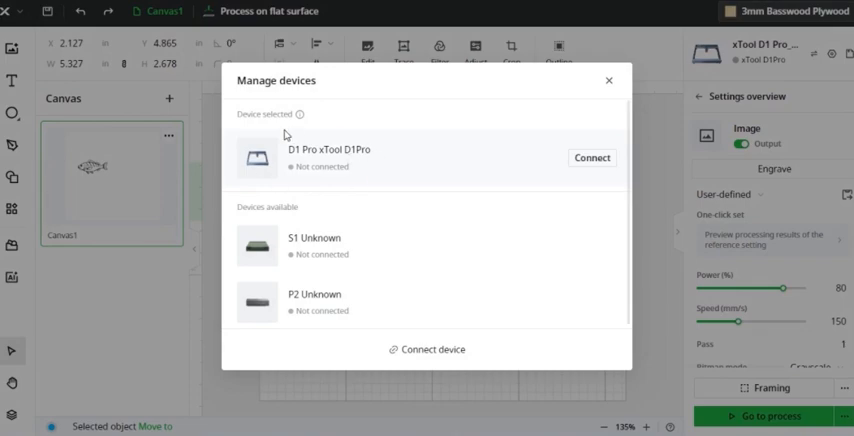
mouse_move(351, 174)
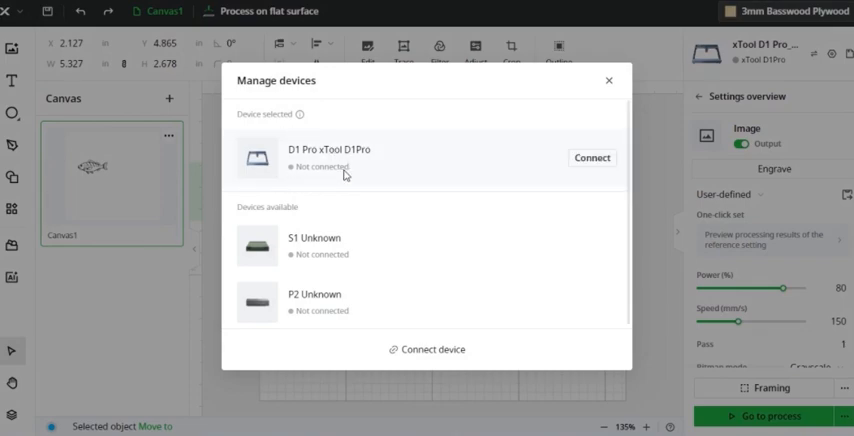
mouse_move(363, 176)
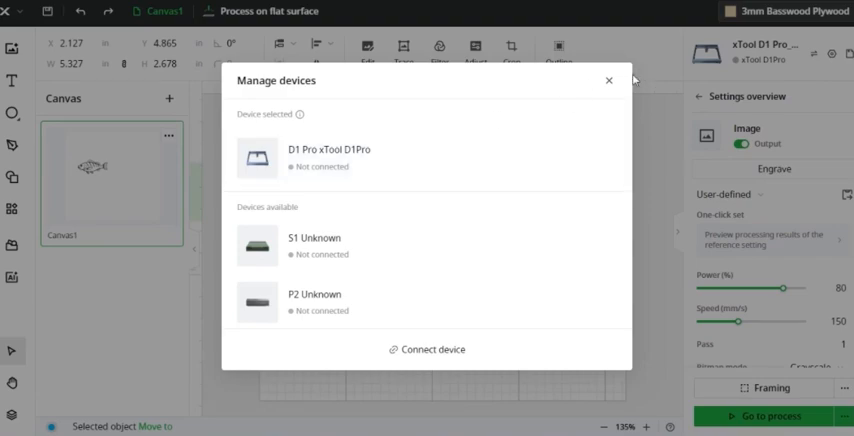
click(607, 79)
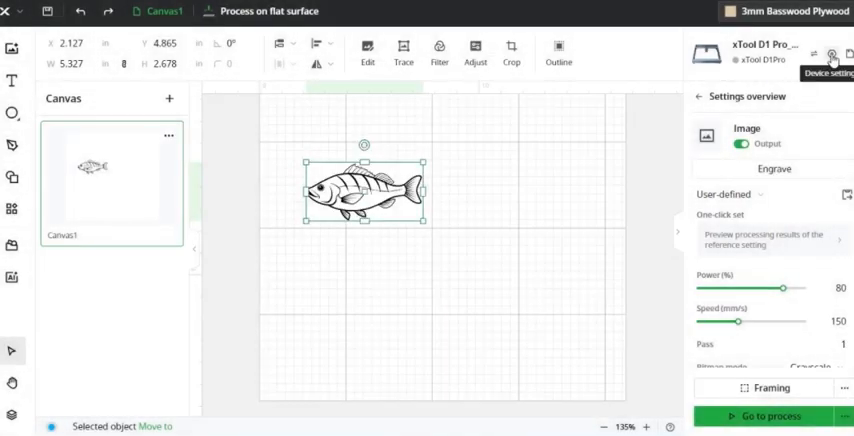
click(827, 57)
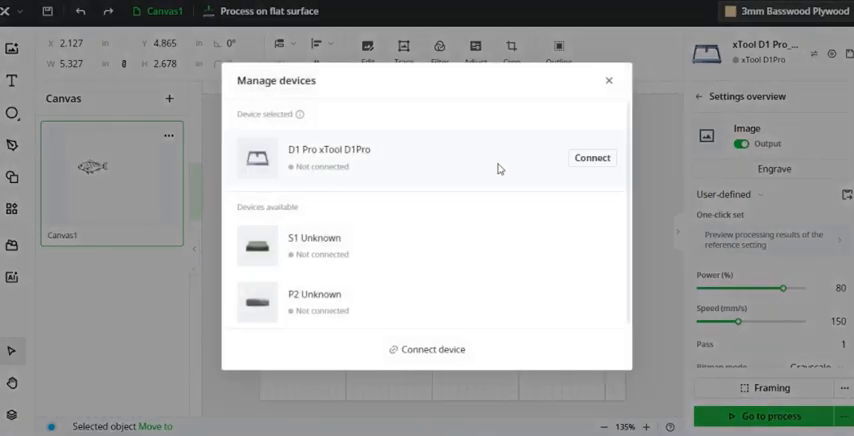
mouse_move(591, 158)
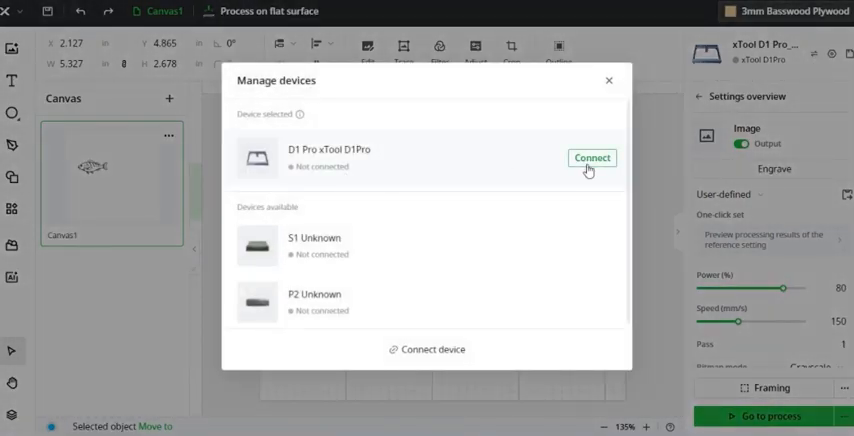
mouse_move(487, 162)
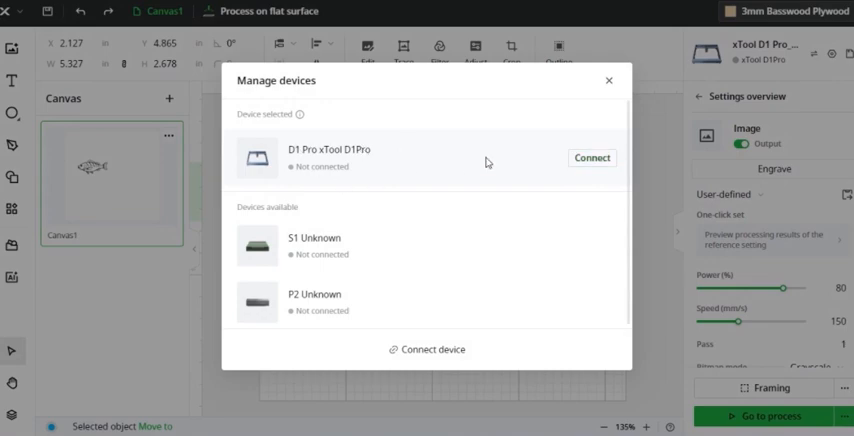
click(608, 76)
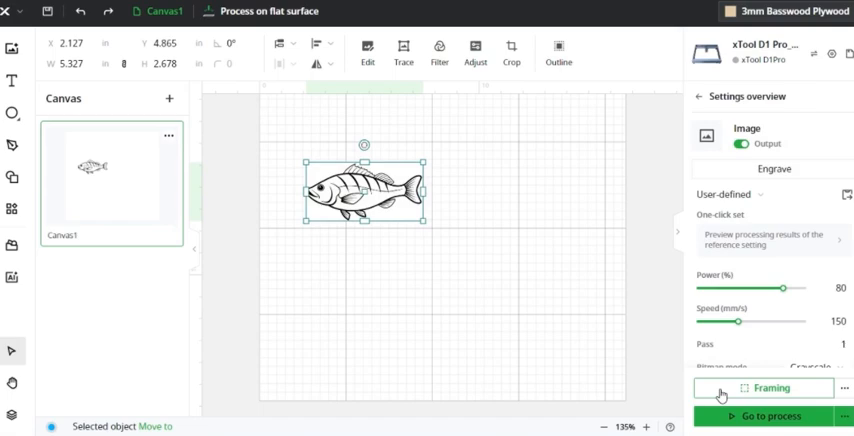
- Lower the framing speed from 160 to roughly 93 mm/s, trying several values
click(776, 388)
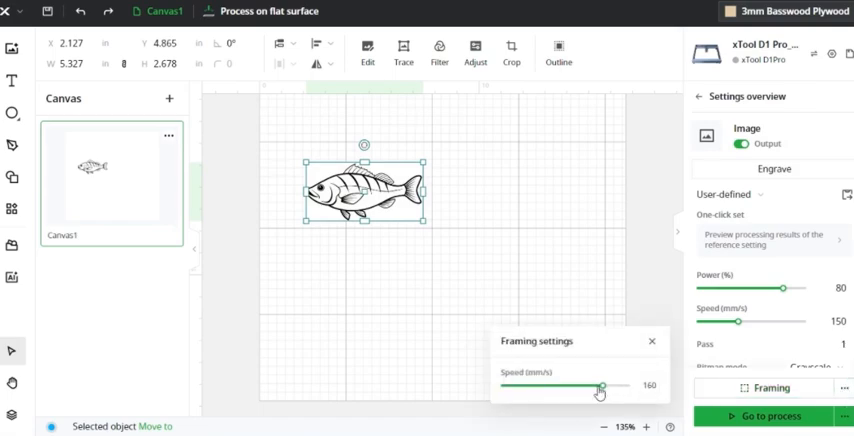
drag(600, 387, 589, 387)
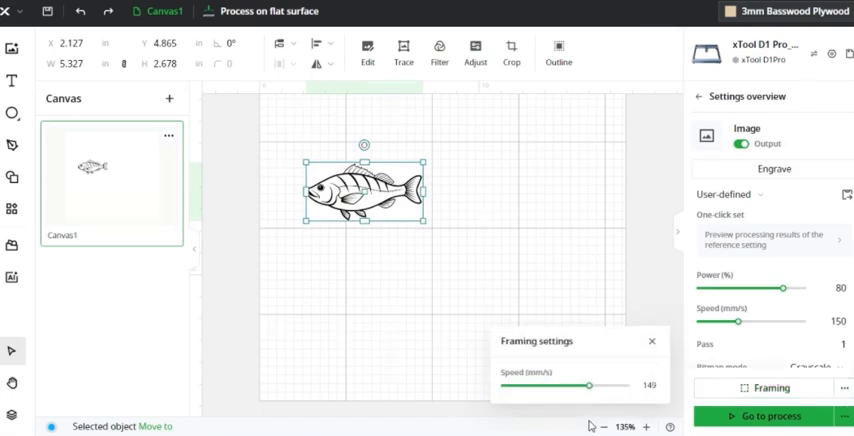
drag(590, 386, 600, 386)
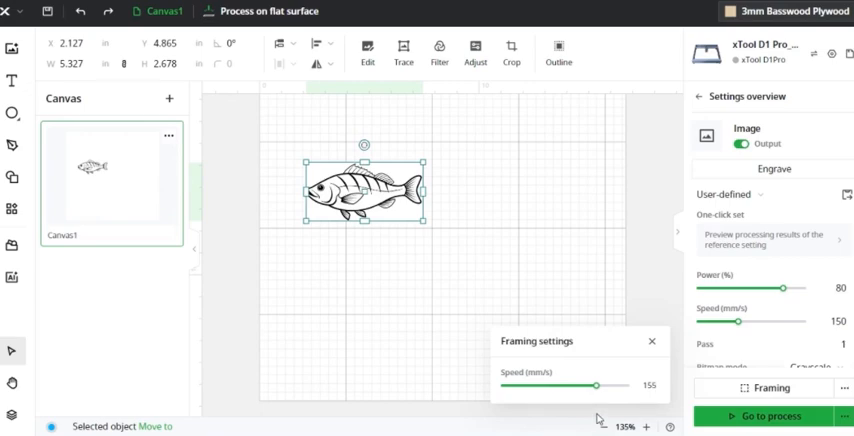
drag(570, 385, 510, 385)
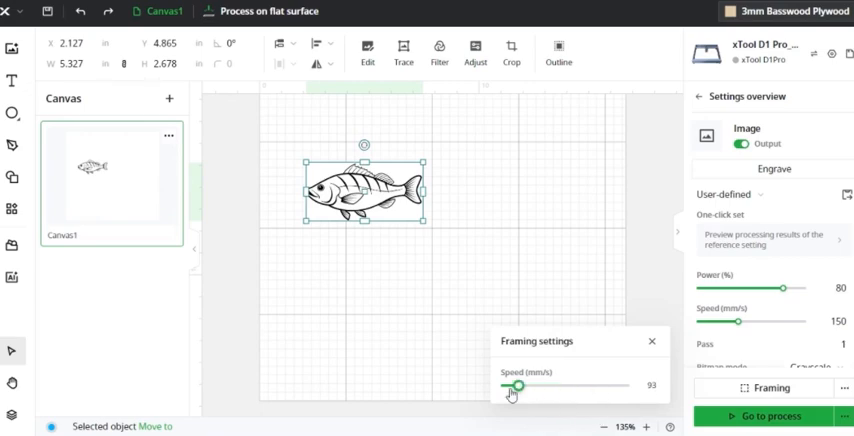
drag(510, 385, 500, 385)
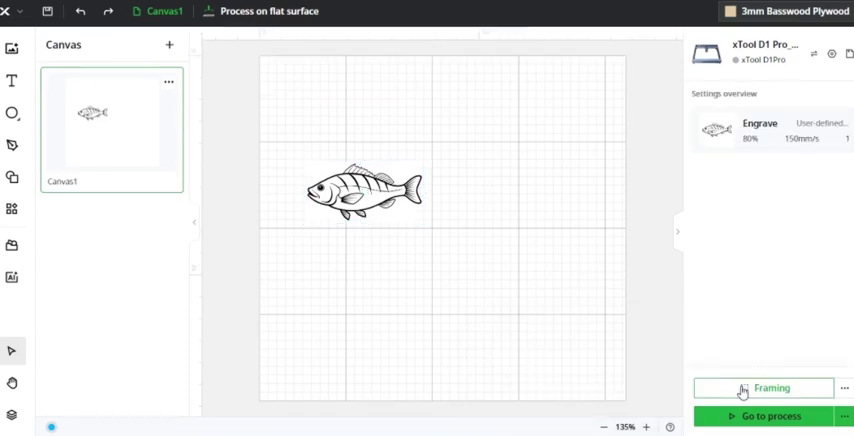
- Open the process preview and set the fish's processing origin to its centre
click(763, 387)
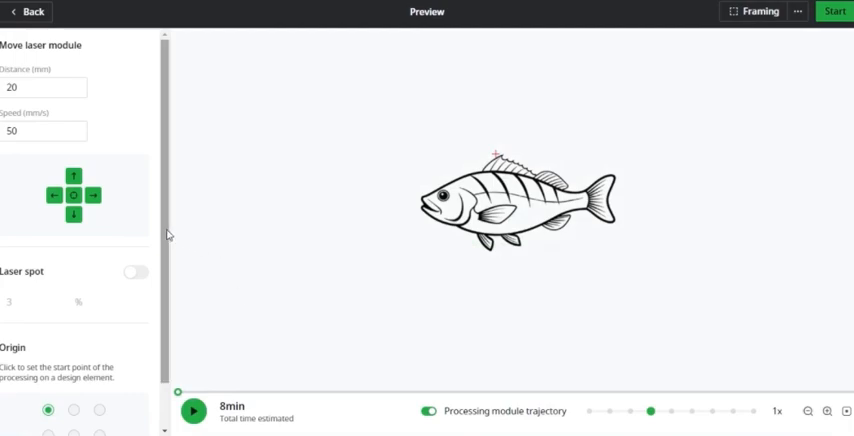
scroll(down, 3)
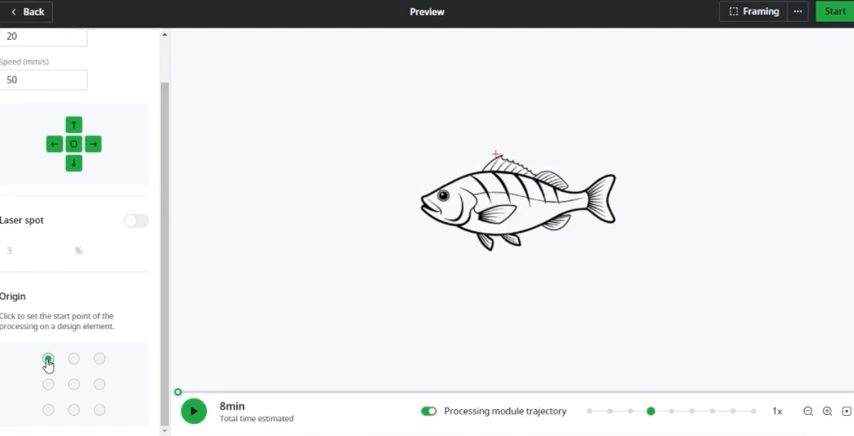
click(51, 359)
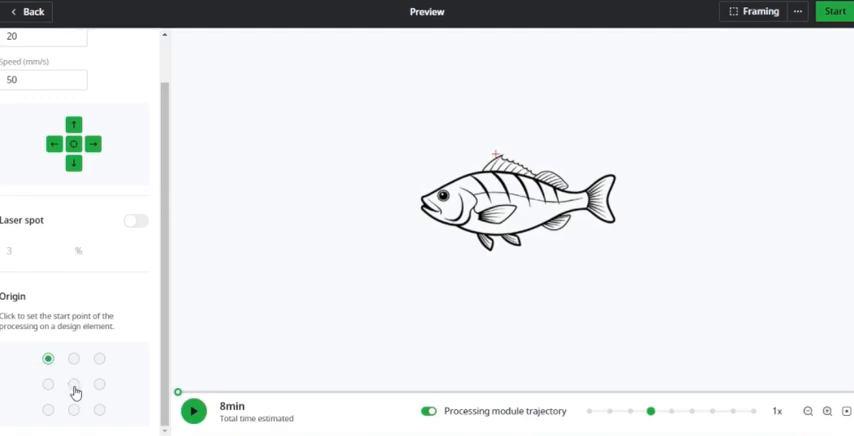
click(75, 380)
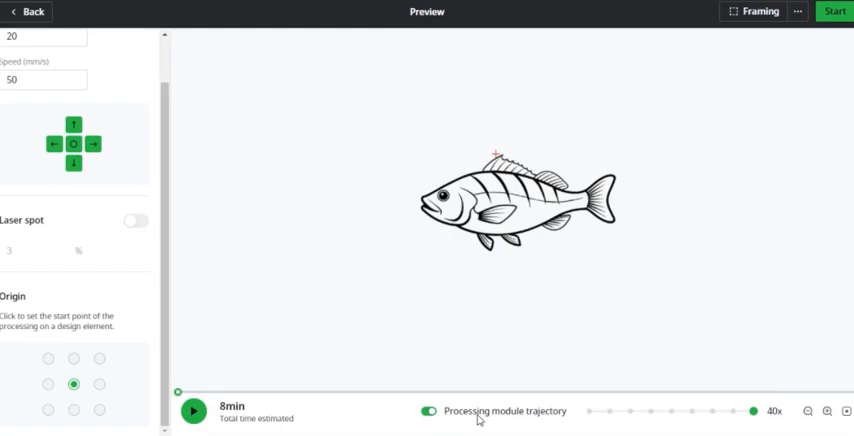
mouse_move(607, 421)
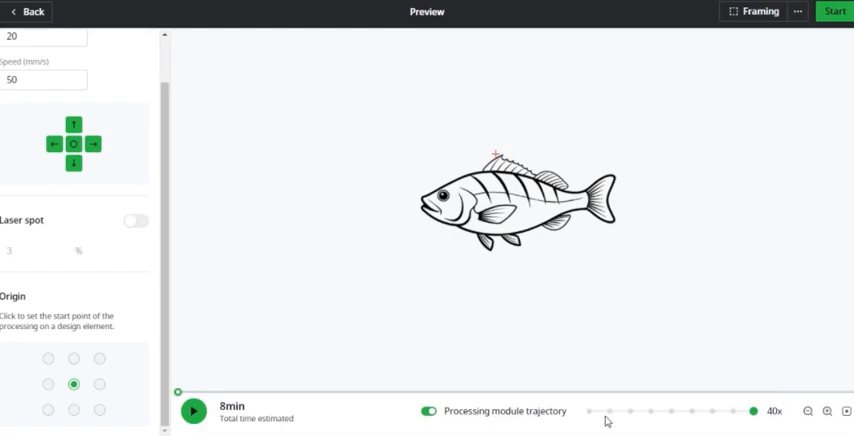
- Slow trajectory playback to 0.5x, zoom the preview out, and return to the canvas
drag(785, 411, 630, 411)
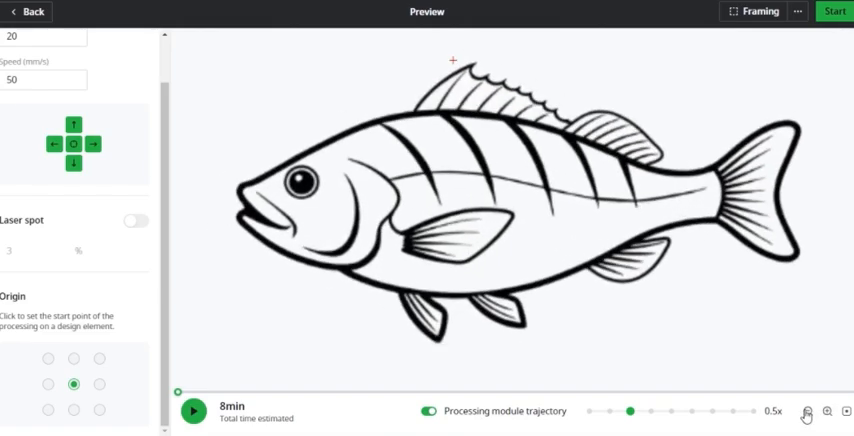
click(843, 411)
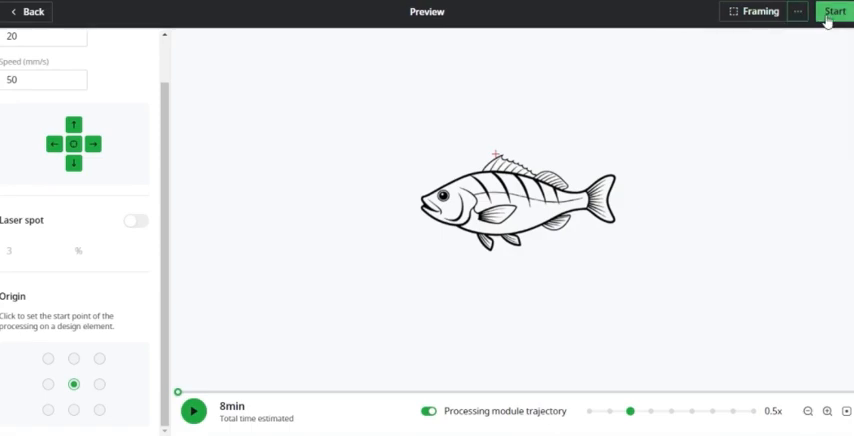
click(28, 15)
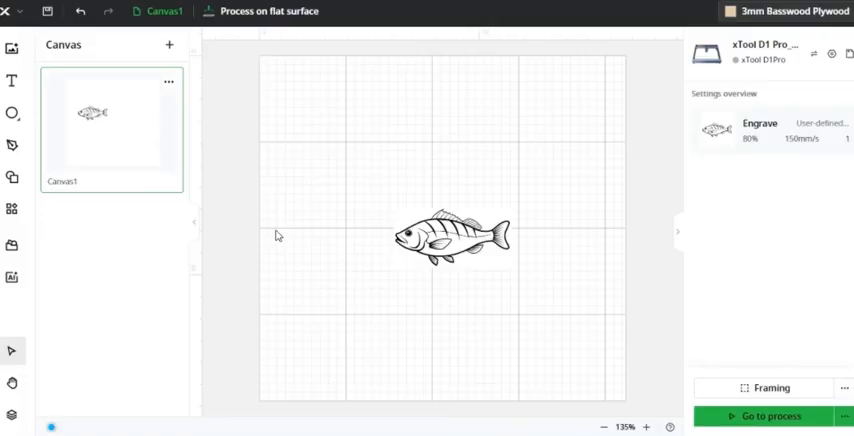